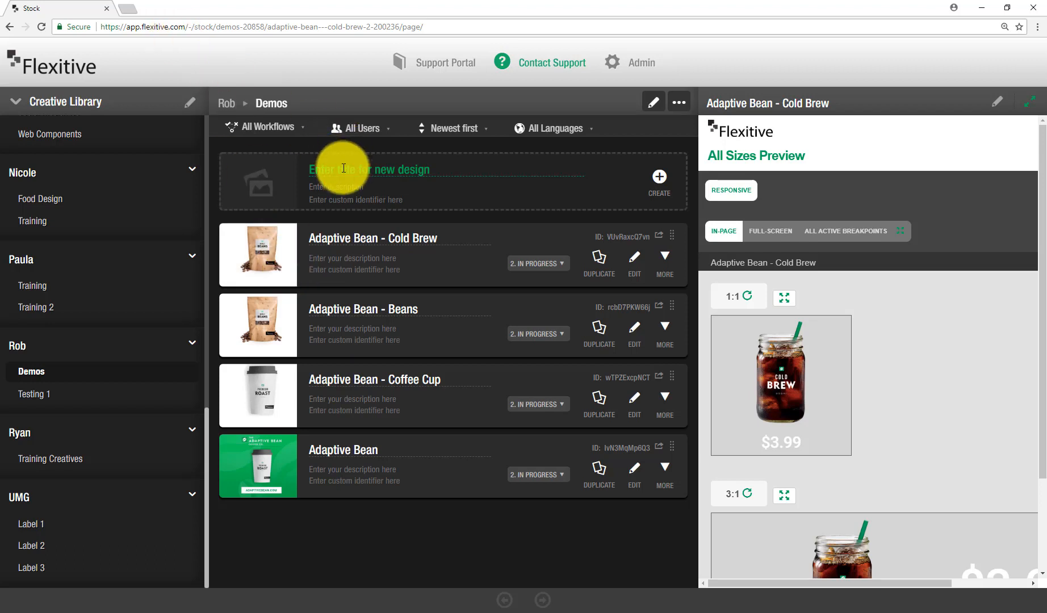
Enter the title 'Adaptive Bean - Carousel' and create the new design
text(Ada)
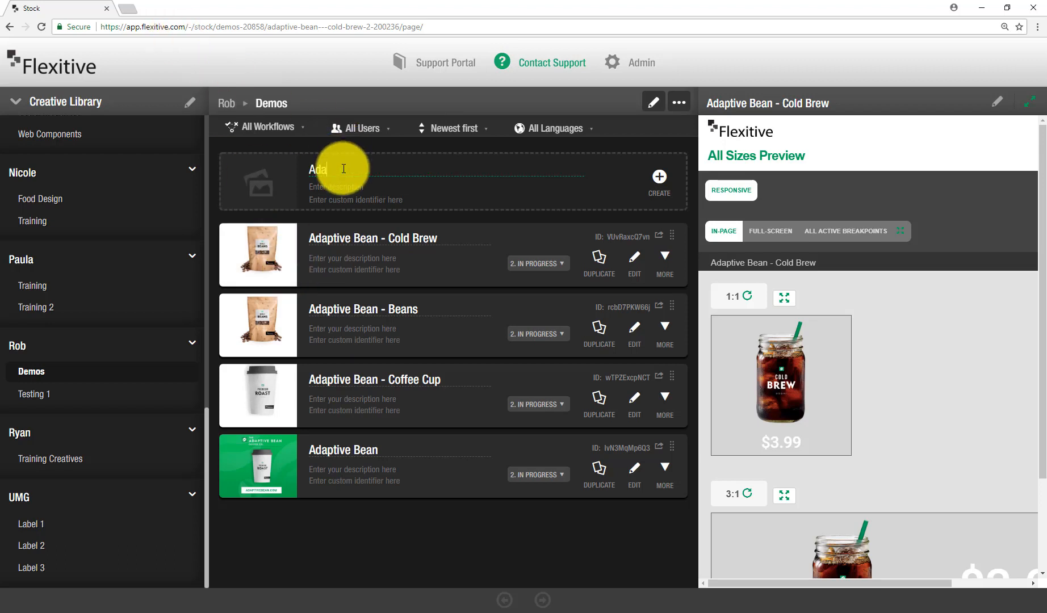
text(Adaptive Bean -)
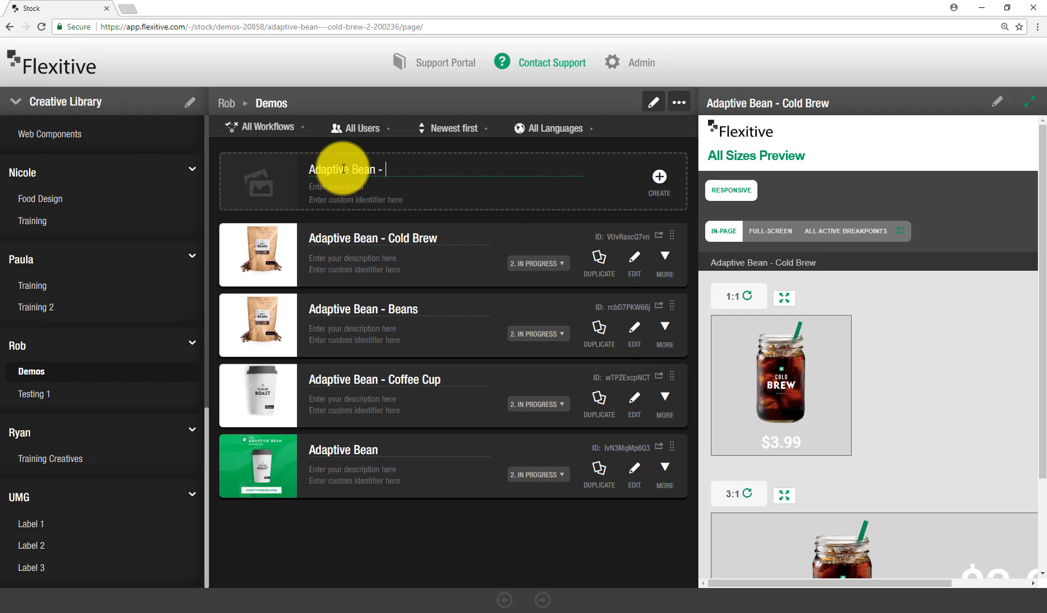
text(Car)
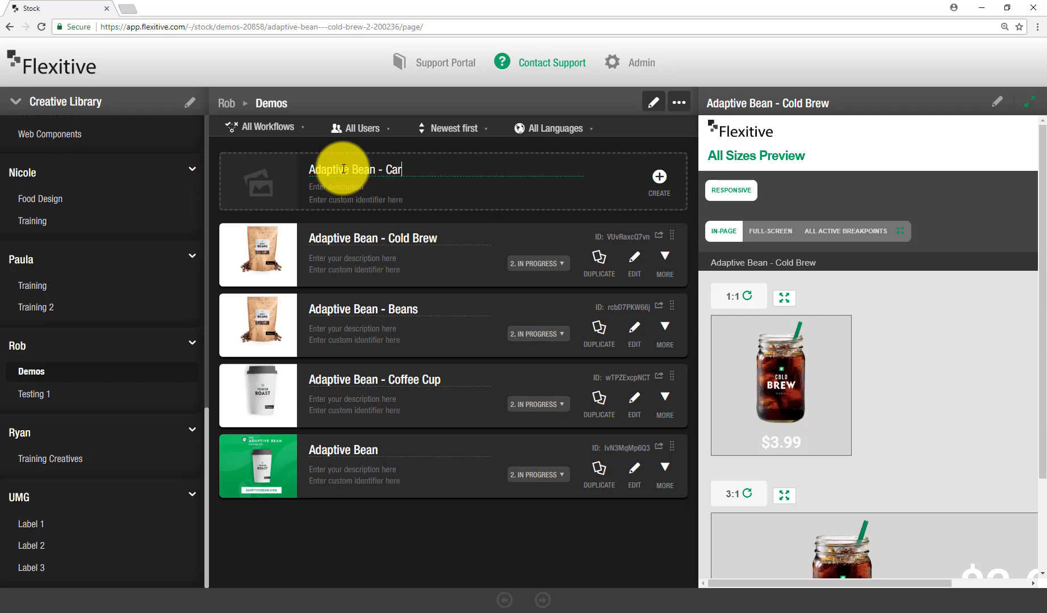
text(ousel)
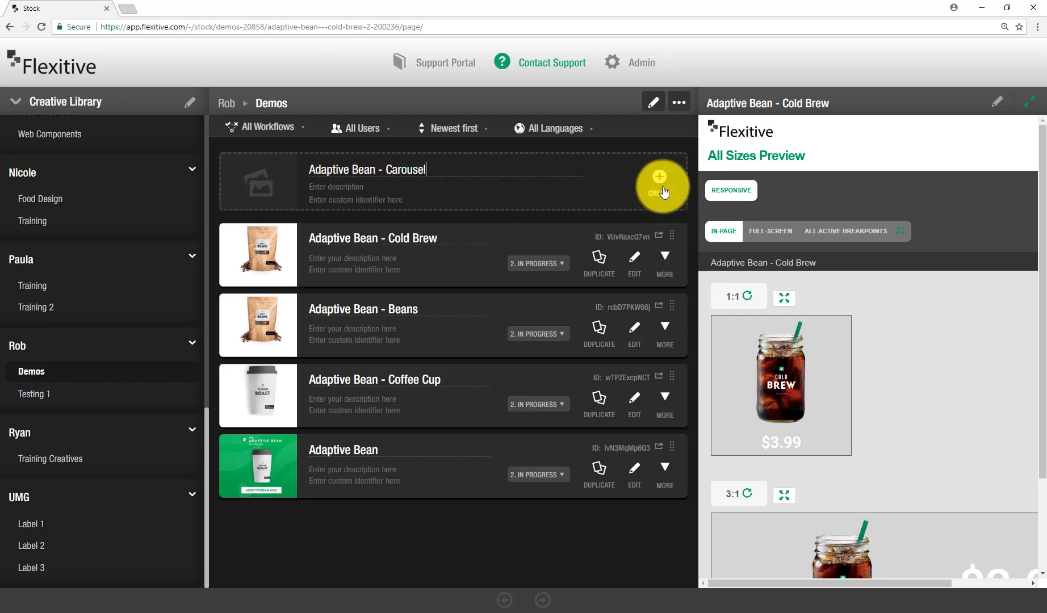
click(661, 179)
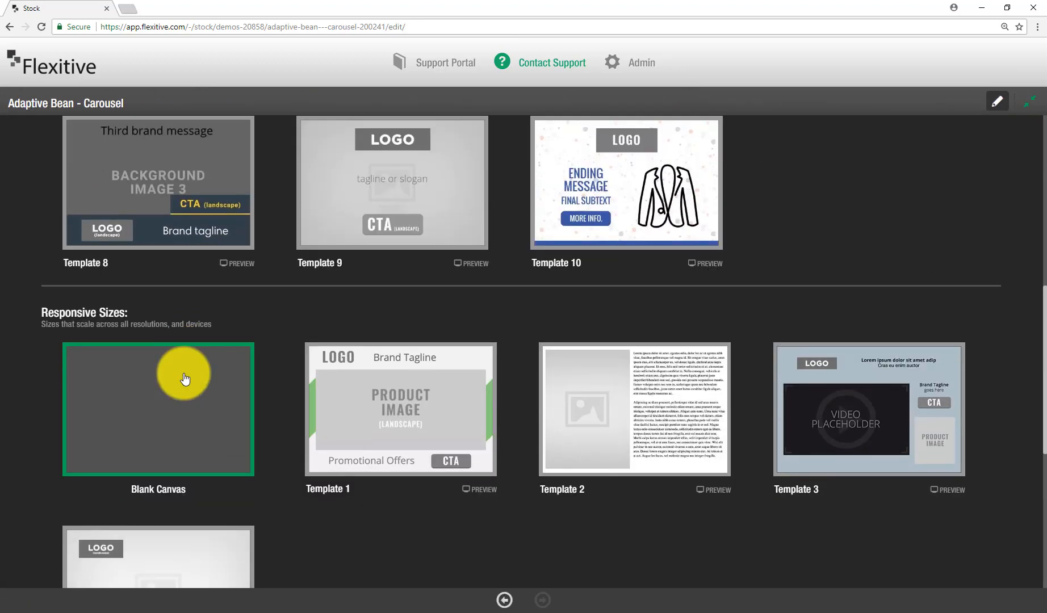
Choose the responsive Blank Canvas and open a fullscreen landscape size for editing
click(159, 408)
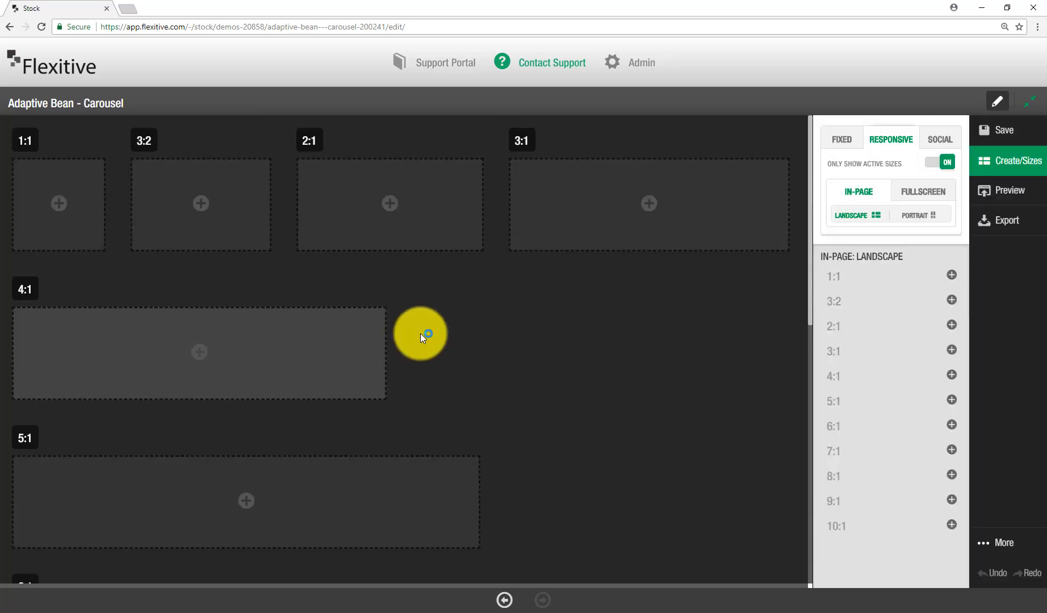
click(923, 191)
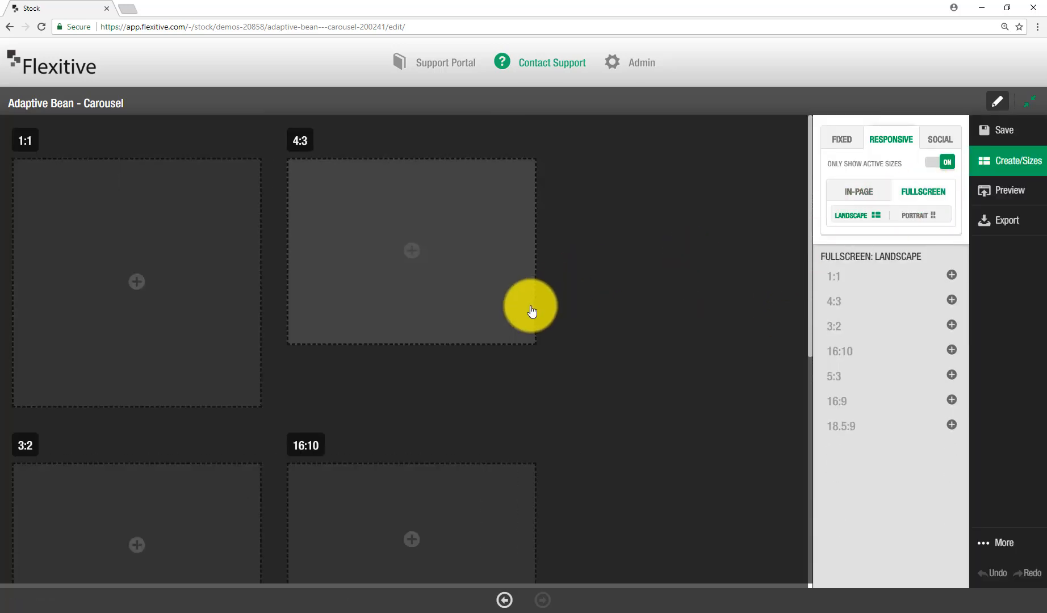
click(952, 400)
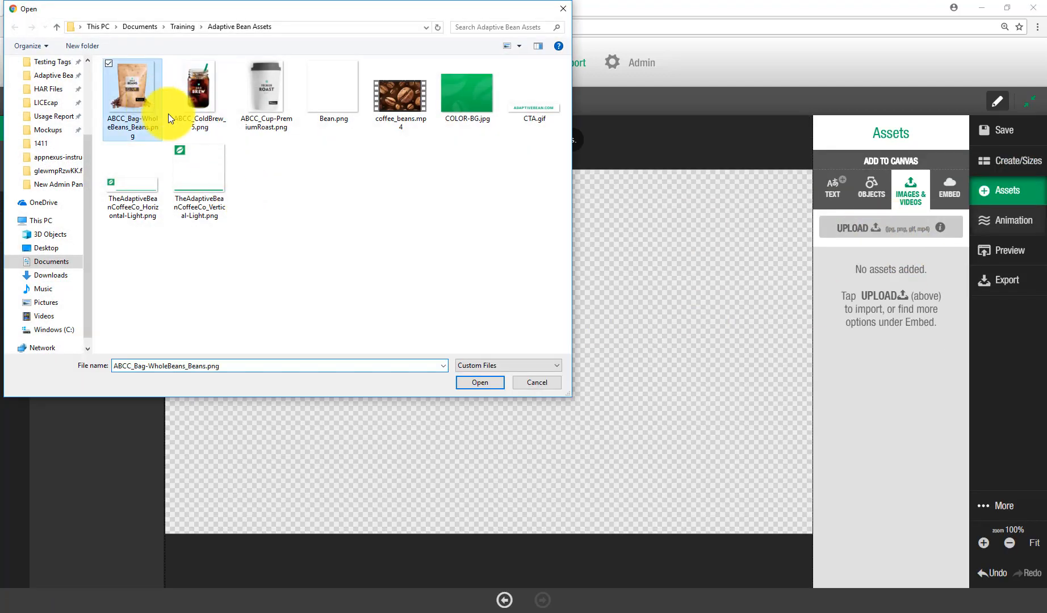
Upload the Adaptive Bean assets, set background colour #ffffff, and apply COLOR-BG.jpg as background
click(479, 382)
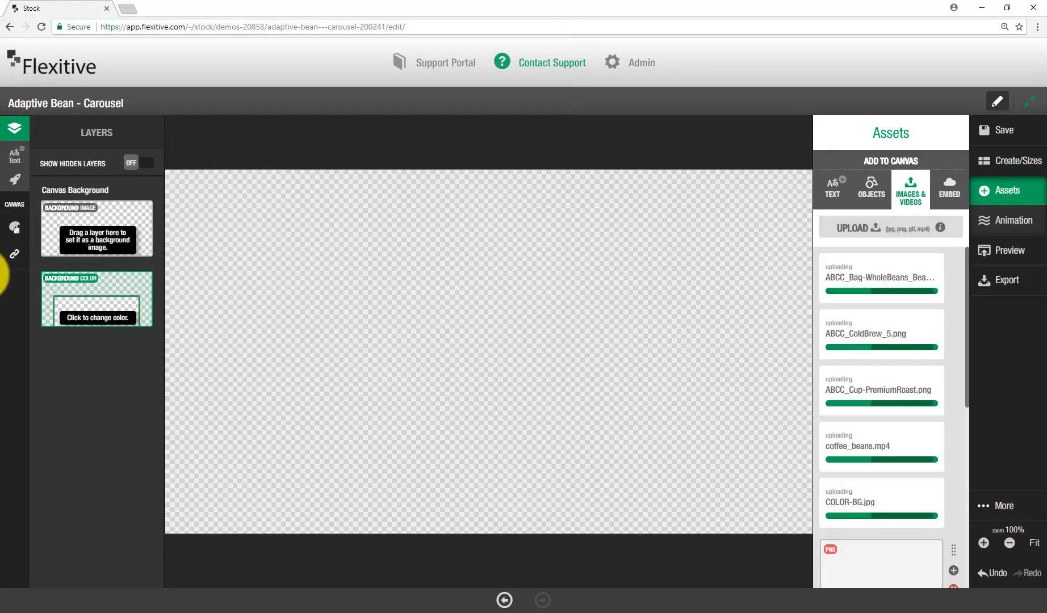
click(96, 317)
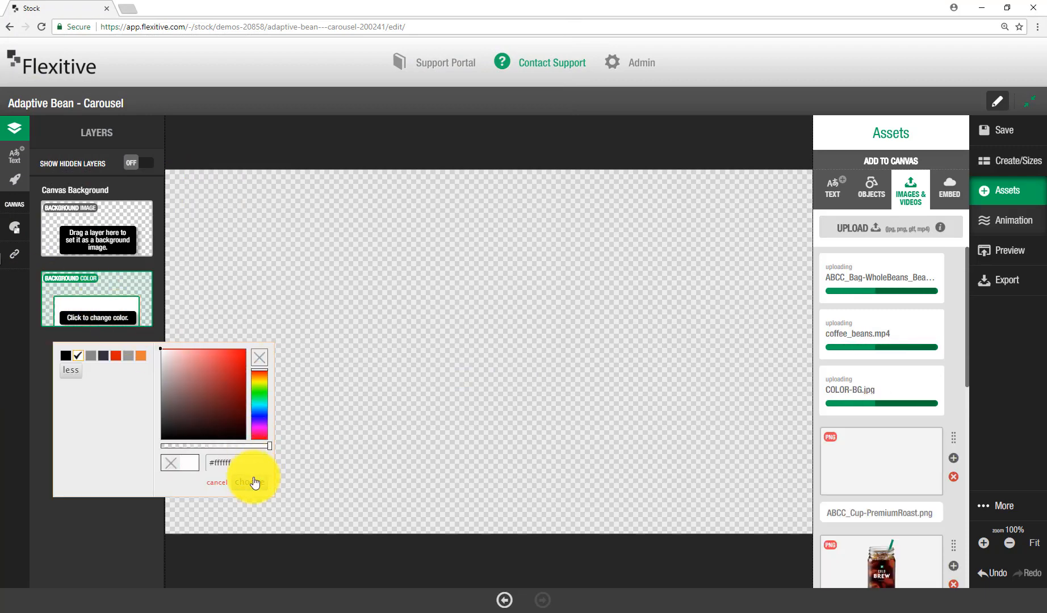
click(252, 482)
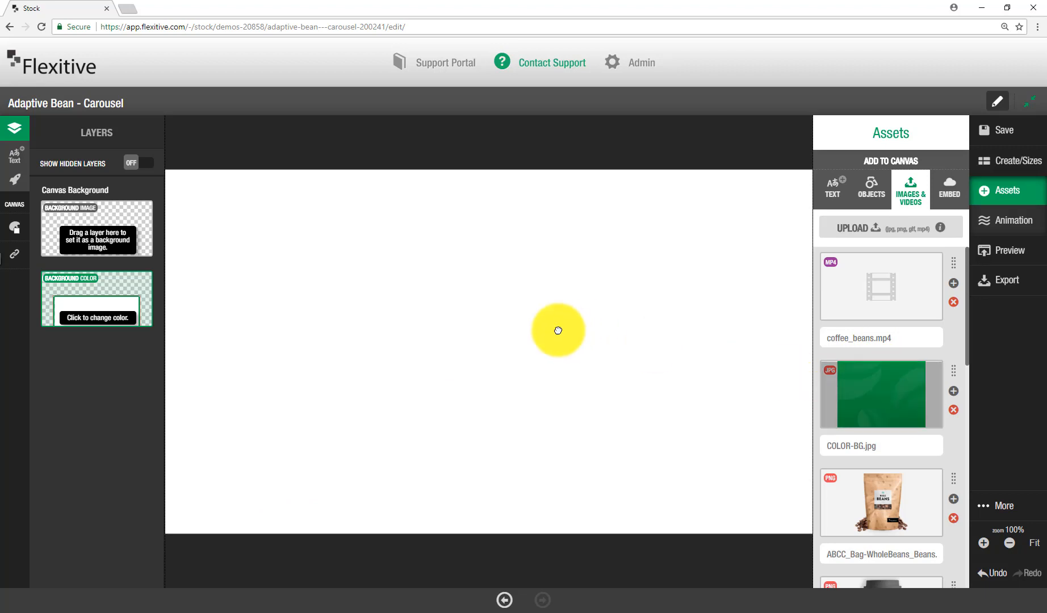
click(953, 390)
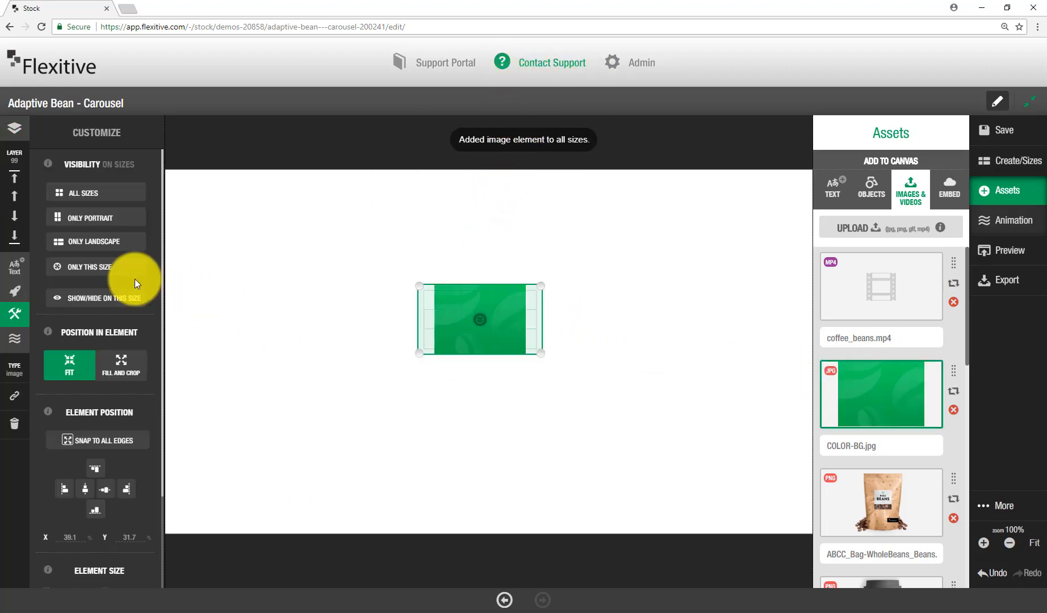
click(15, 129)
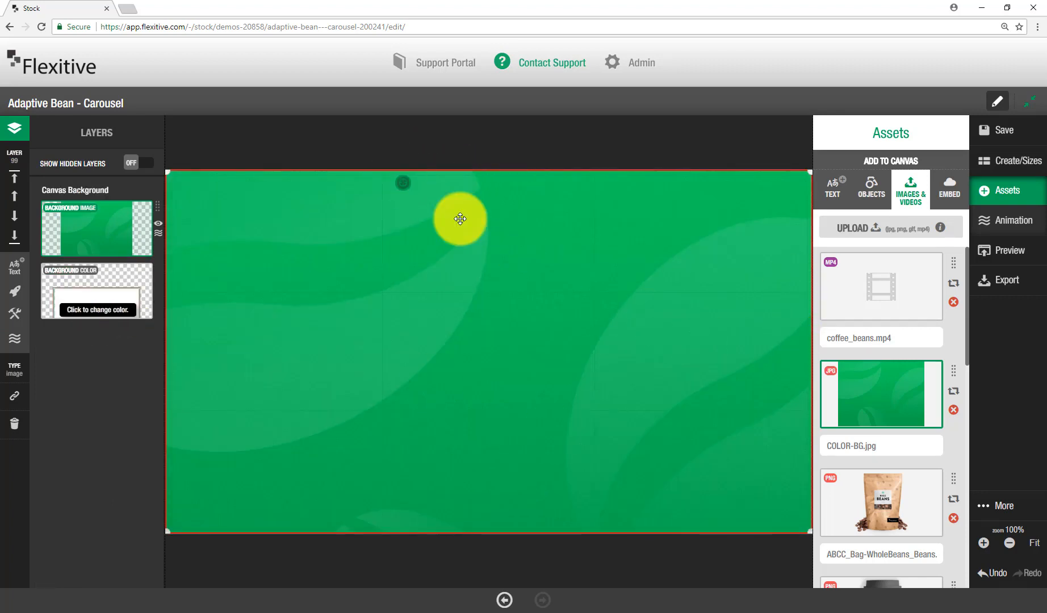
Place CTA.gif and the TheAdaptiveBeanCoffeeCo_Horiz logo on the banner's left side
scroll(down, 3)
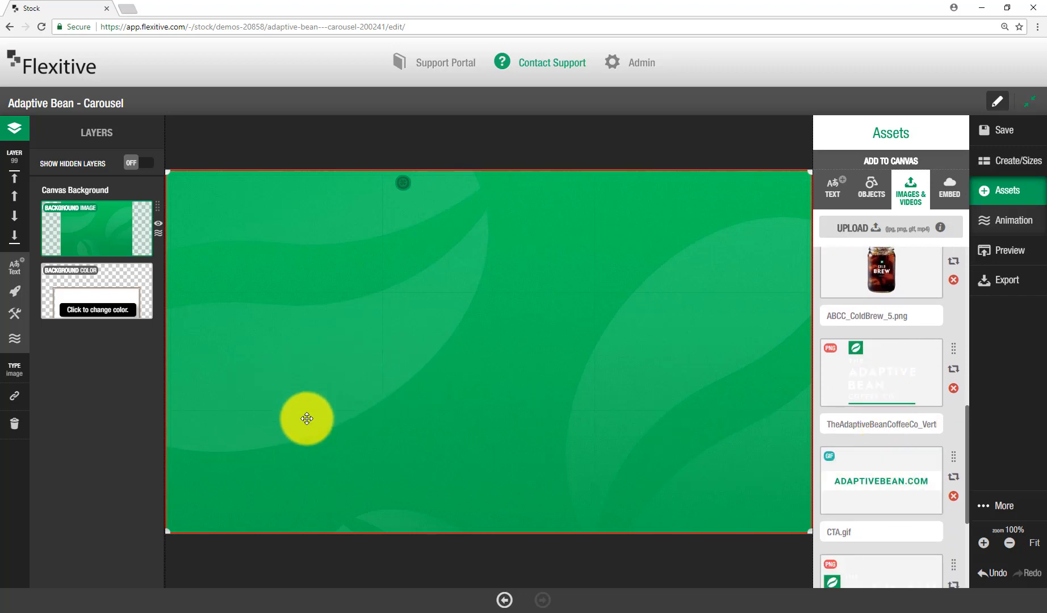
click(880, 479)
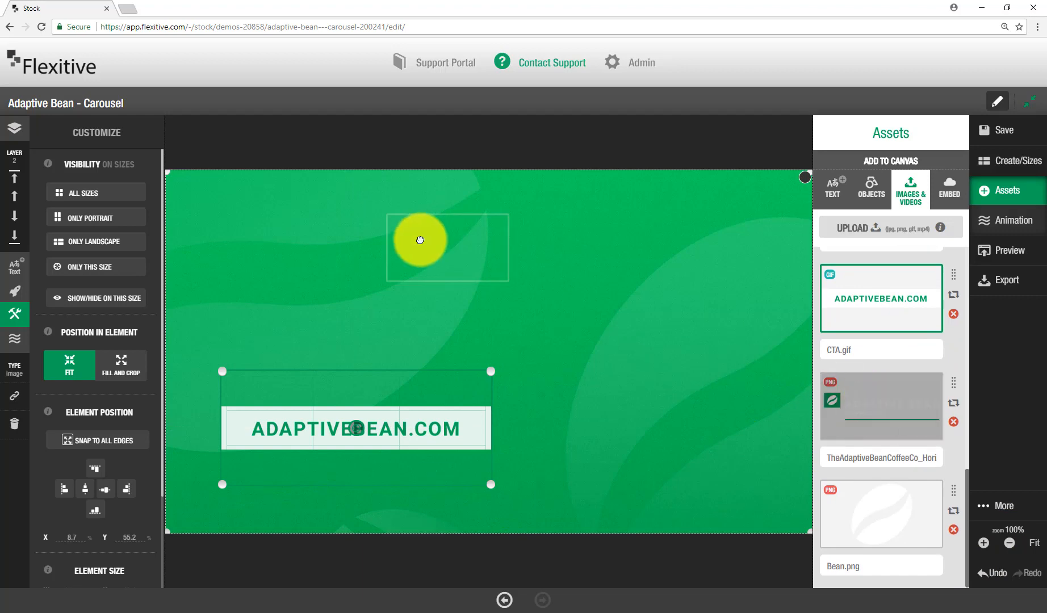
click(880, 406)
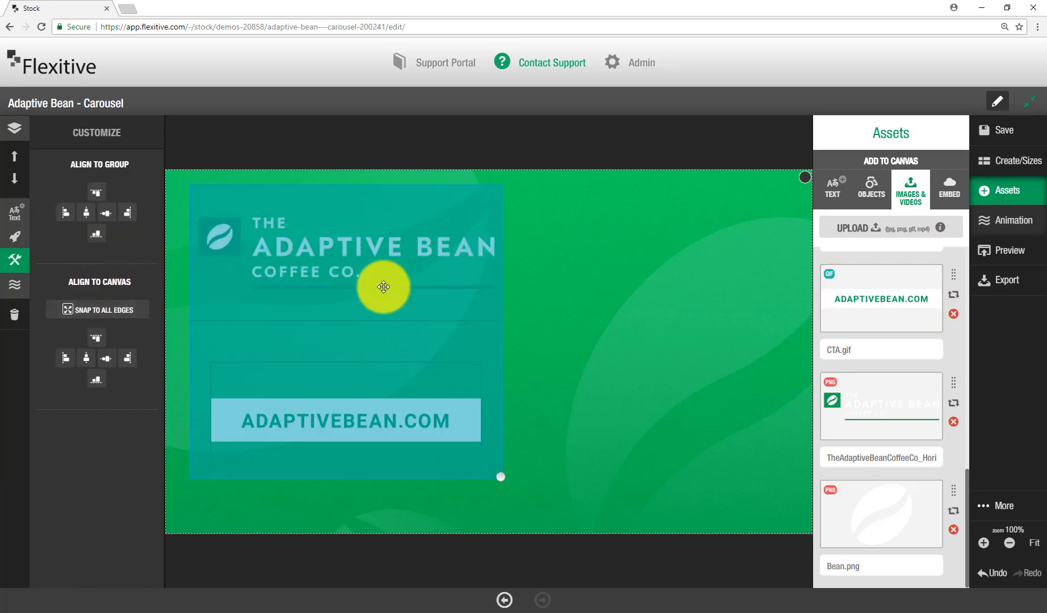
click(15, 128)
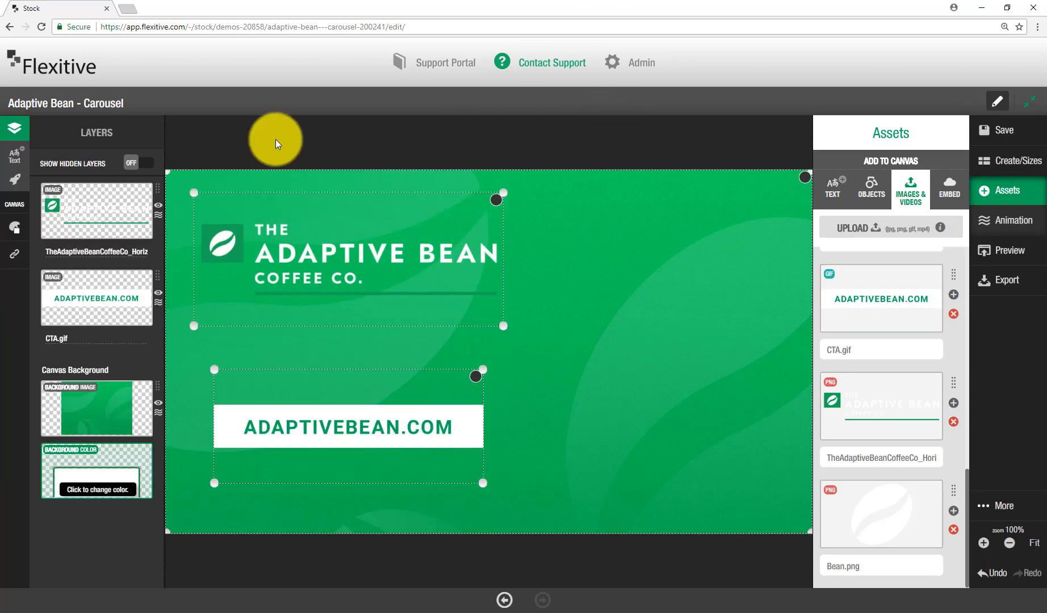
mouse_move(15, 182)
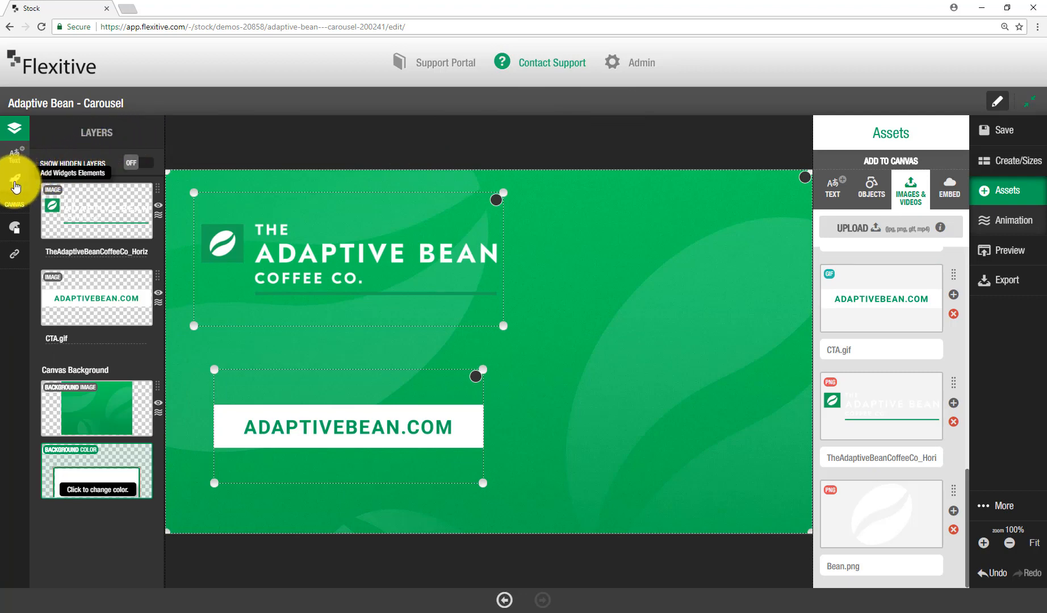
Insert a Carousel widget from the Interactive widgets onto the banner's right half
click(15, 180)
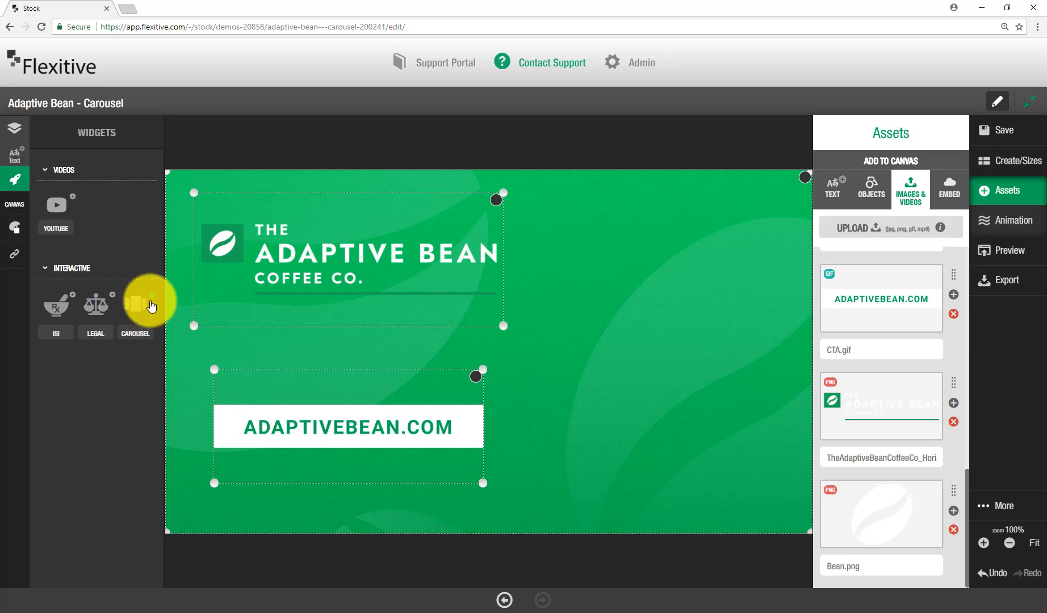
click(135, 304)
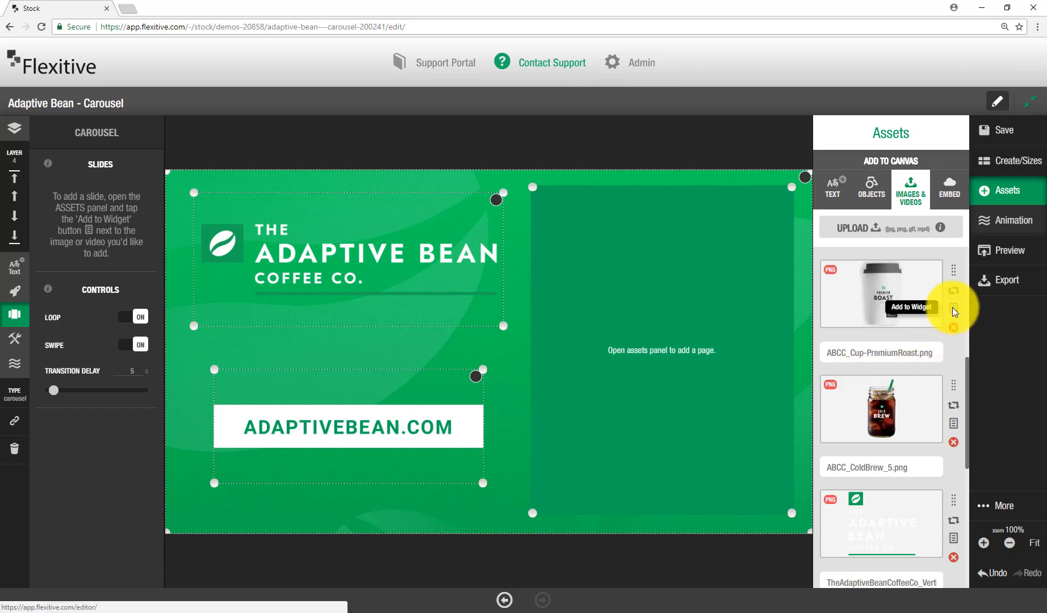
Add the Premium Roast cup and Cold Brew jar as carousel slides, then preview the slides
scroll(up, 3)
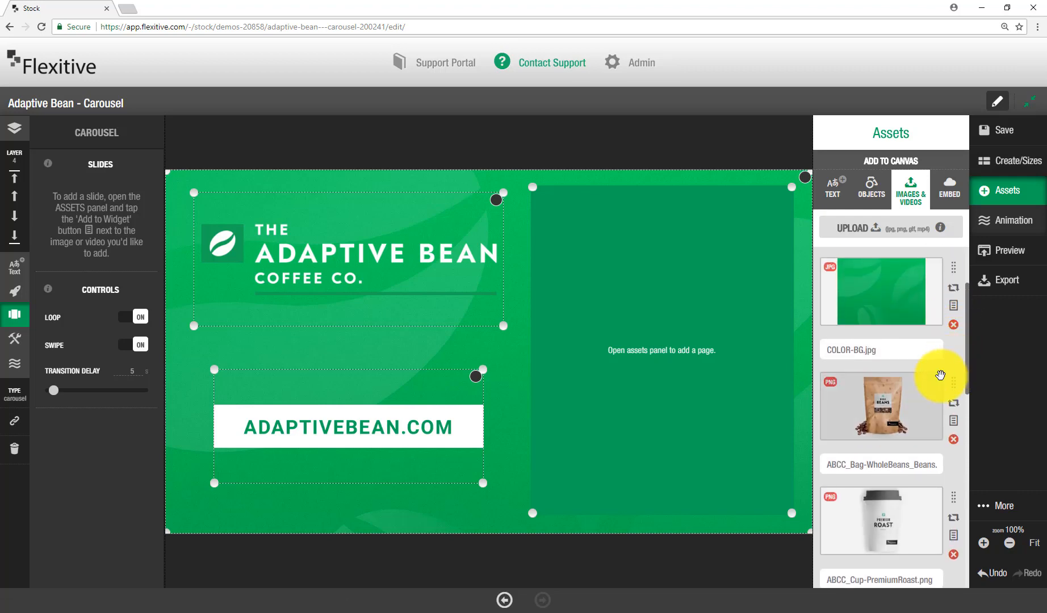
scroll(down, 3)
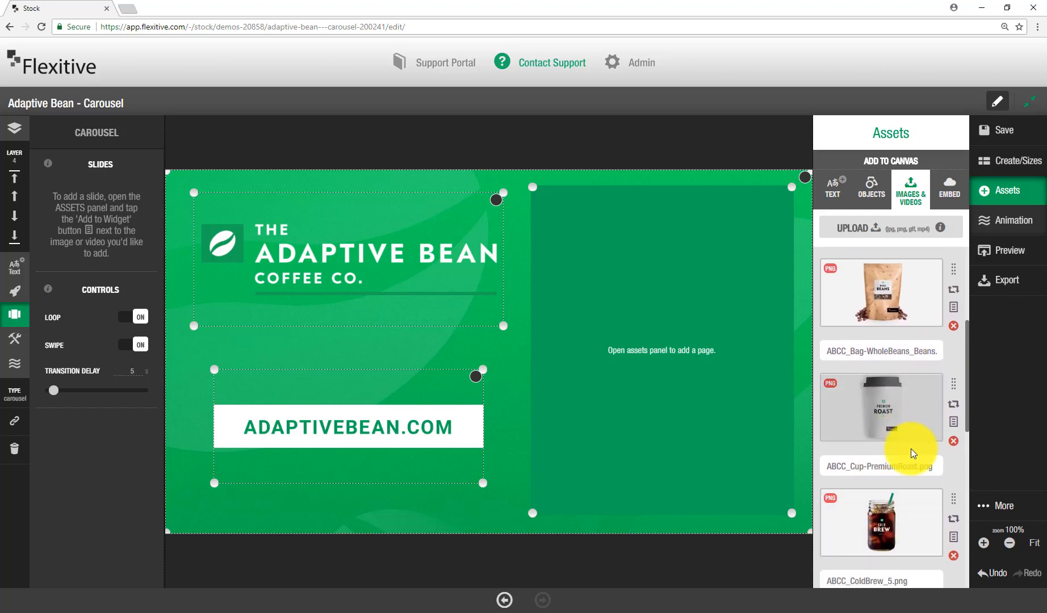
mouse_move(872, 304)
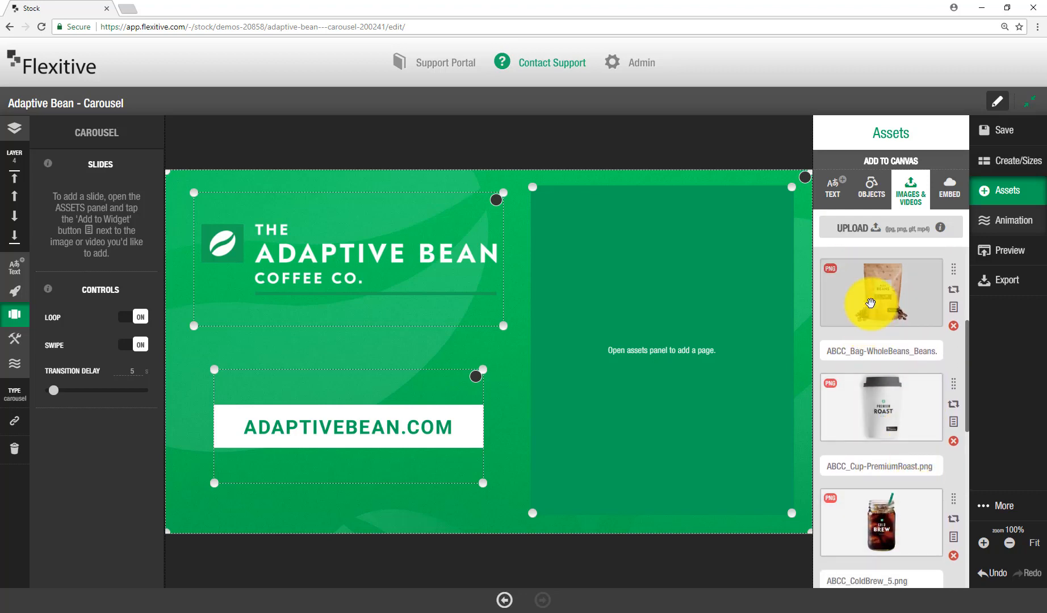
mouse_move(953, 422)
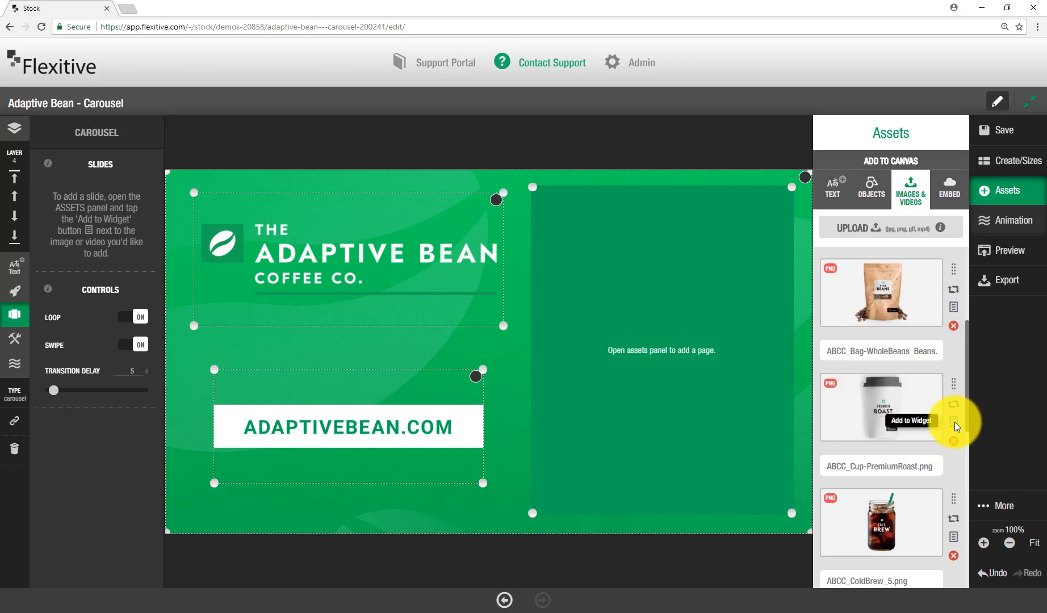
click(955, 421)
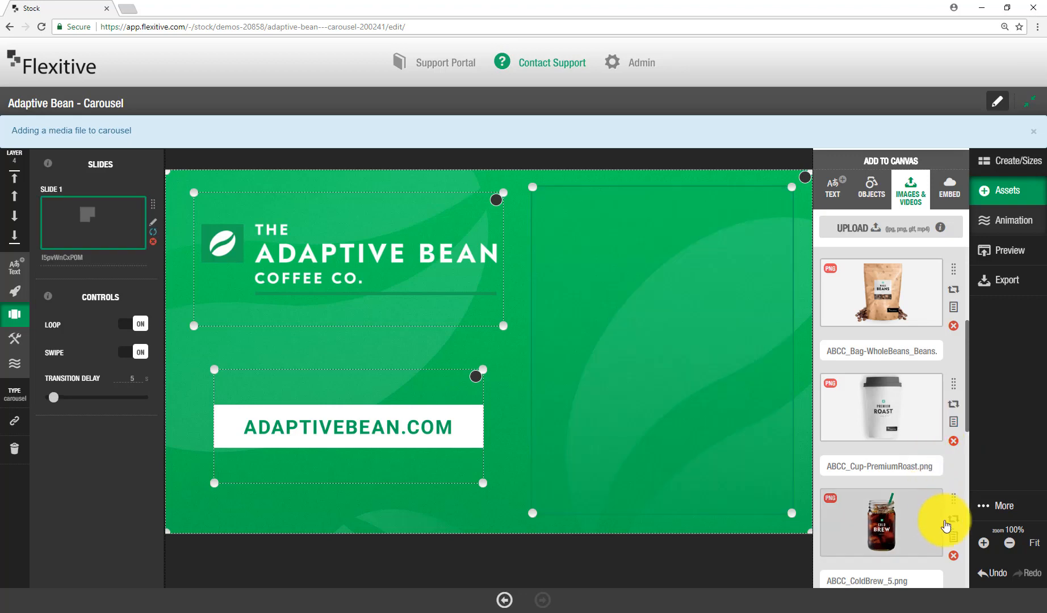
click(955, 525)
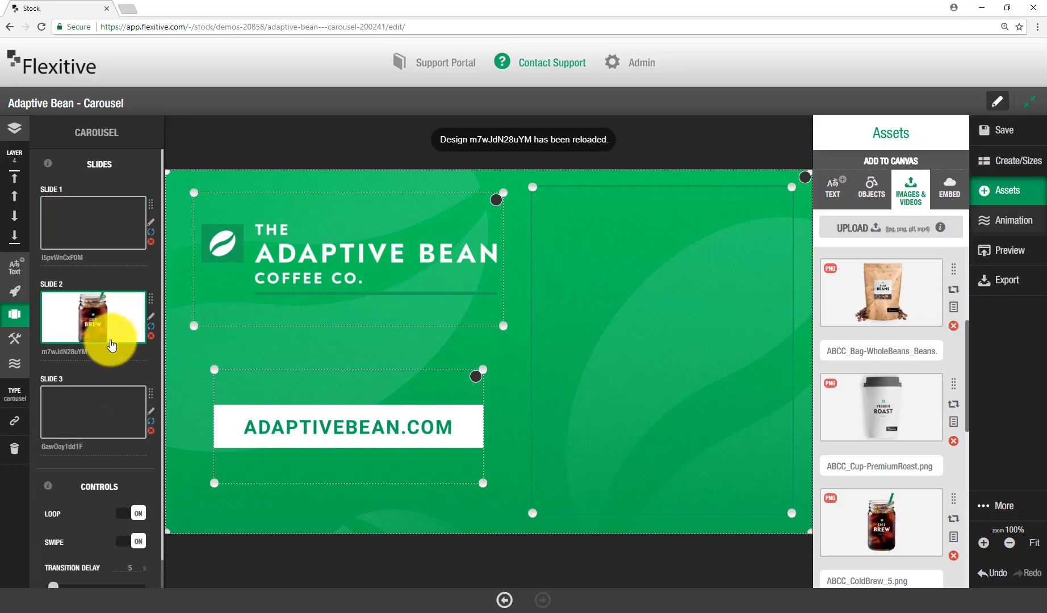
mouse_move(104, 292)
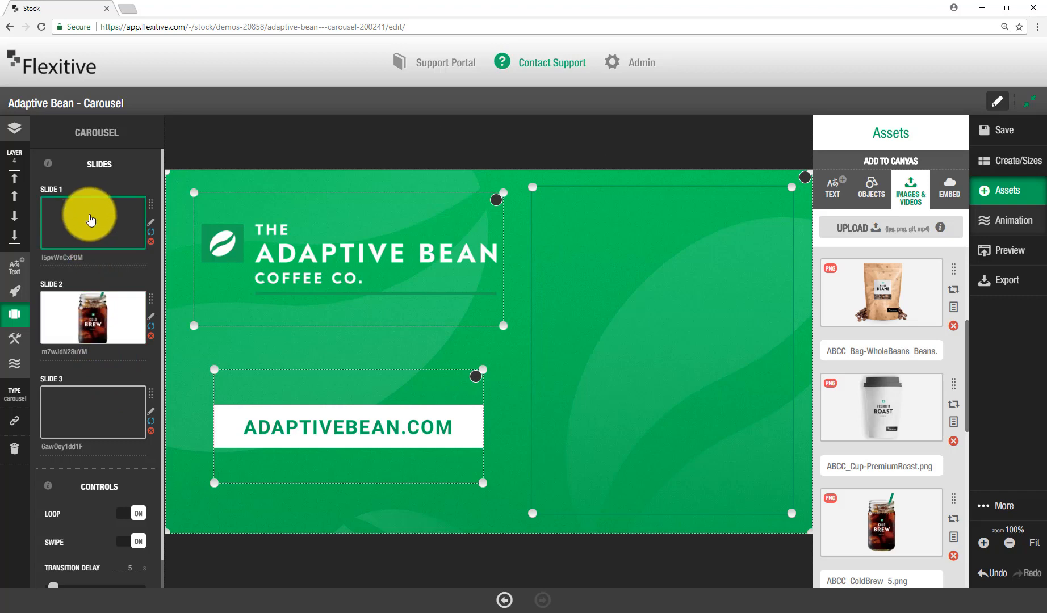
click(92, 317)
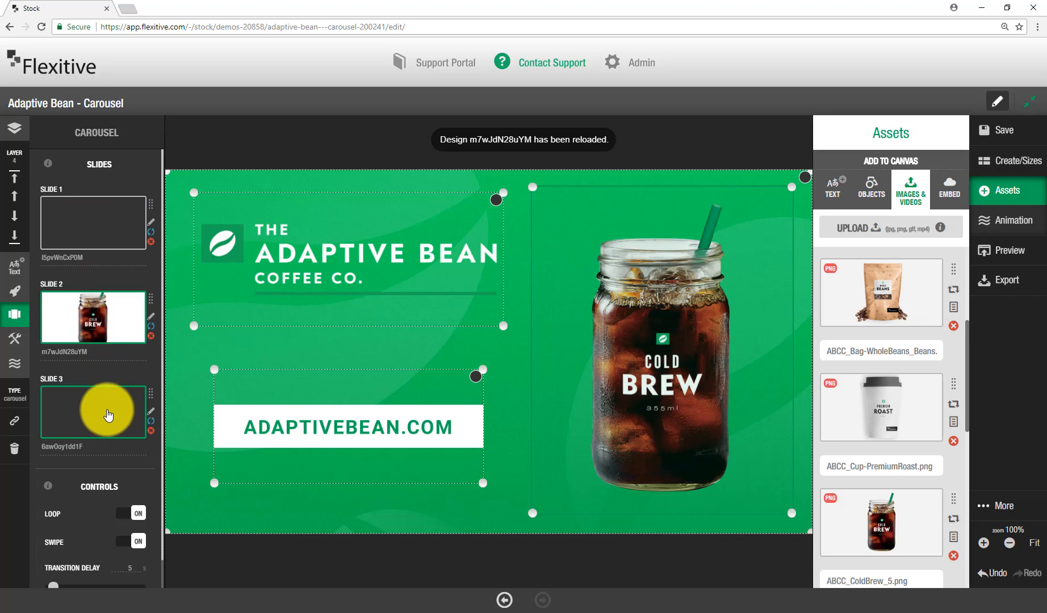
click(880, 292)
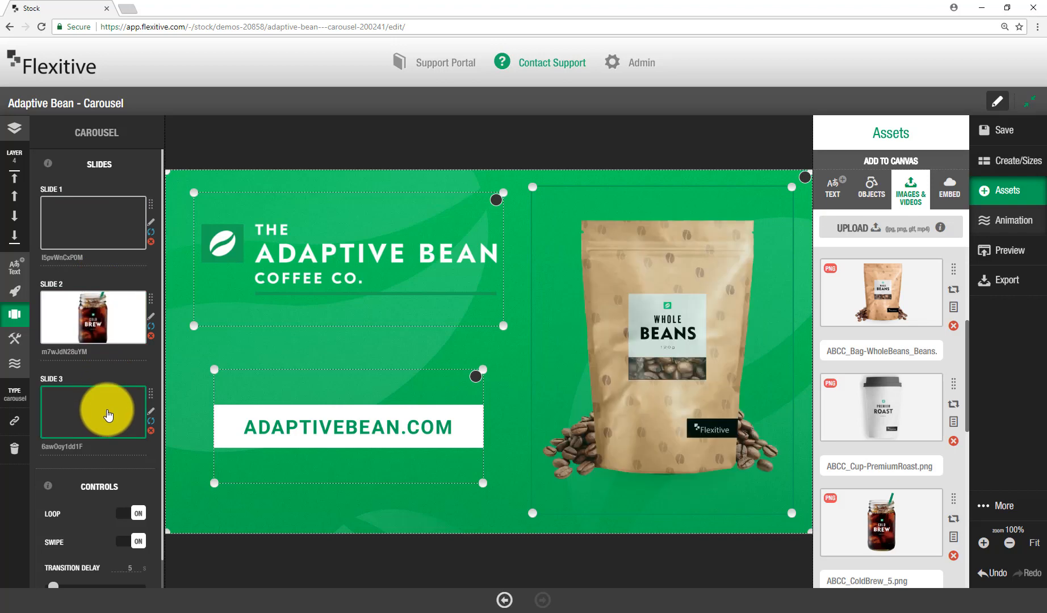
click(15, 127)
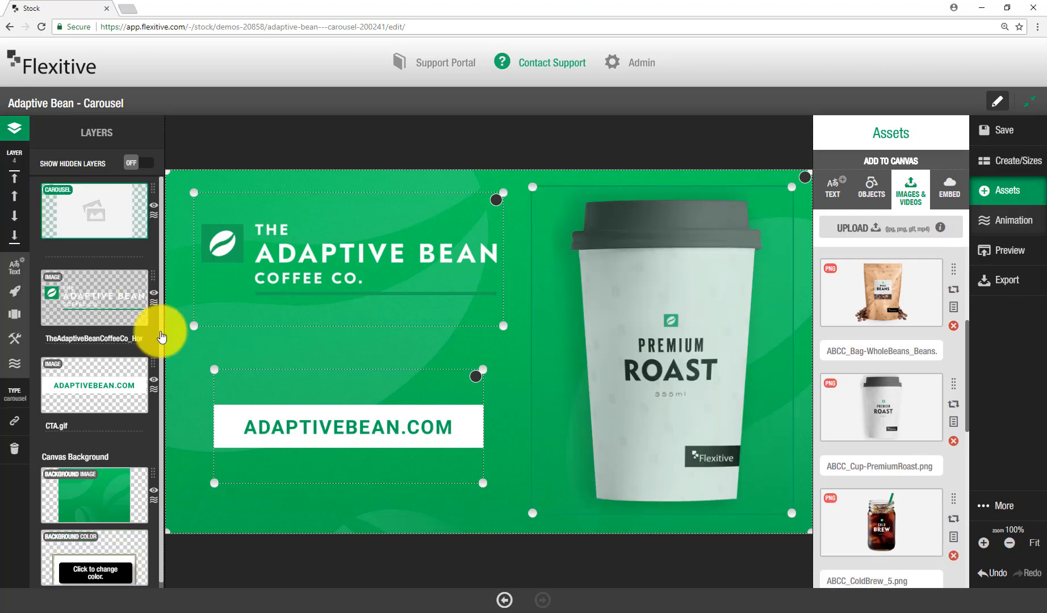
mouse_move(12, 319)
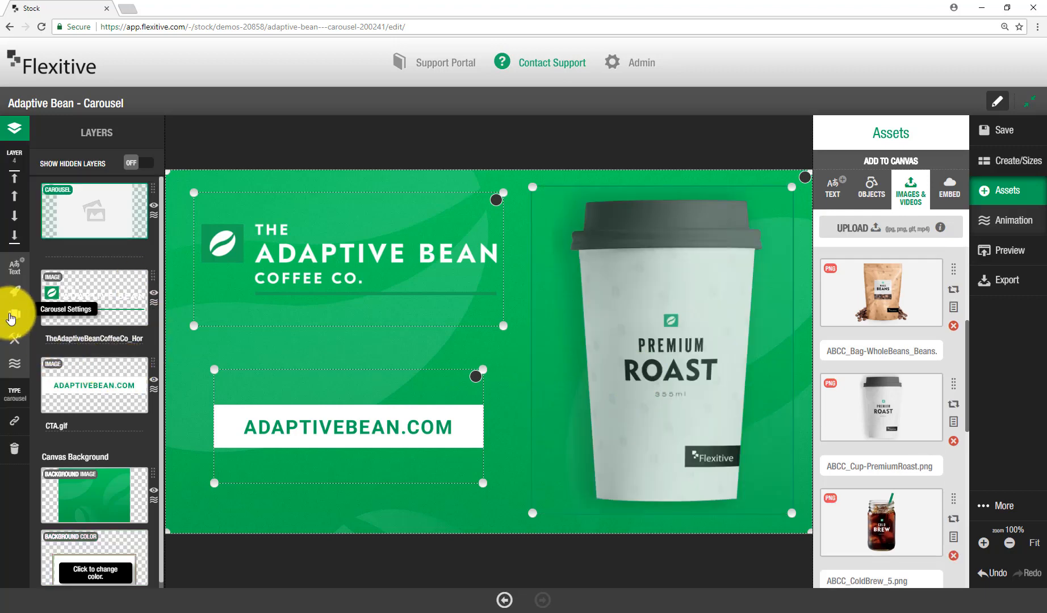
Check the carousel's Loop, Swipe and five-second Transition Delay settings, then deselect it
click(15, 315)
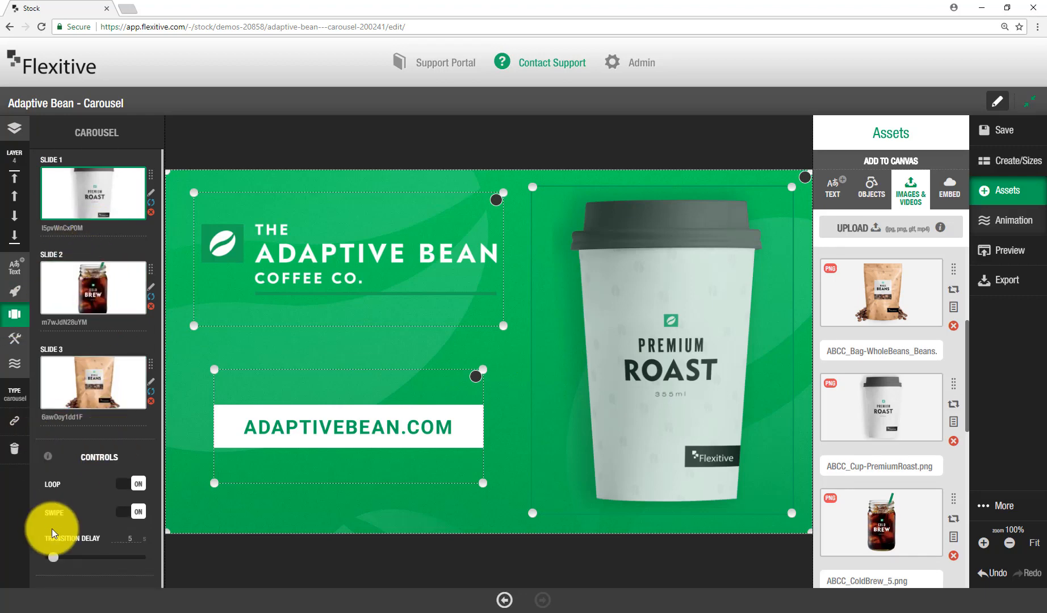
mouse_move(73, 498)
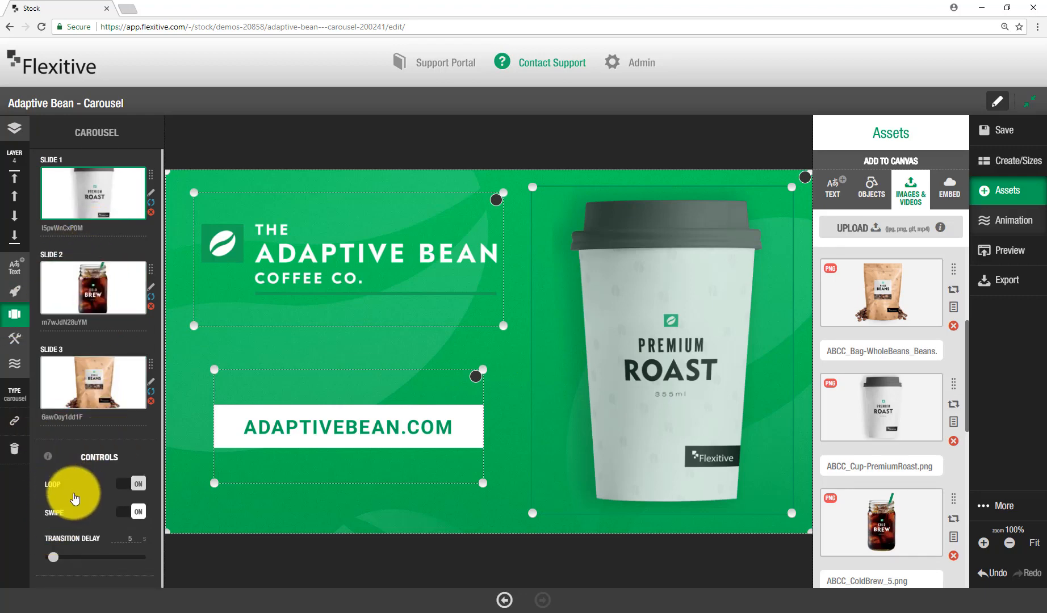
mouse_move(82, 547)
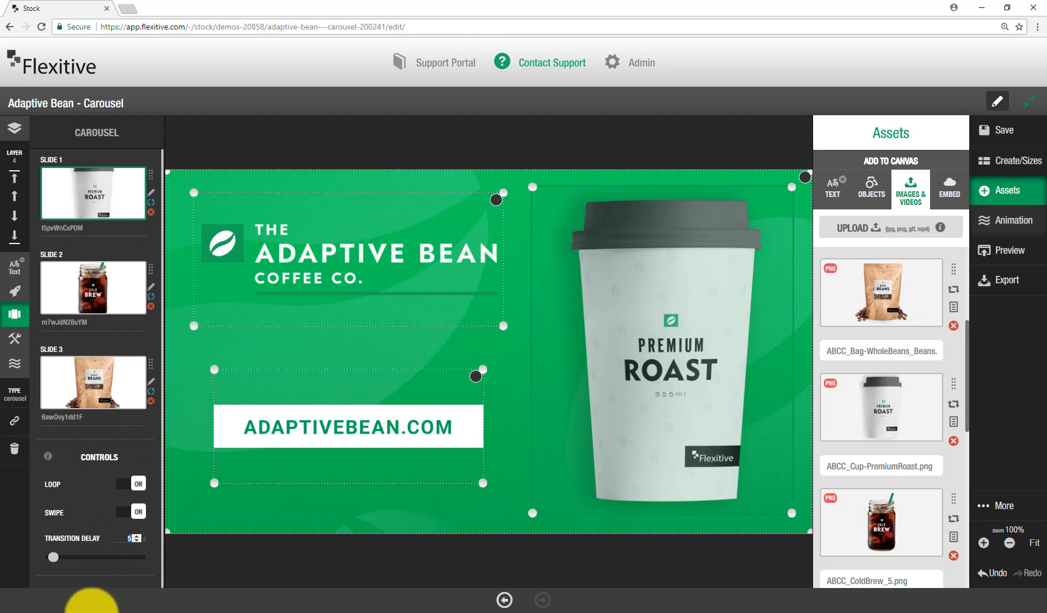
mouse_move(158, 575)
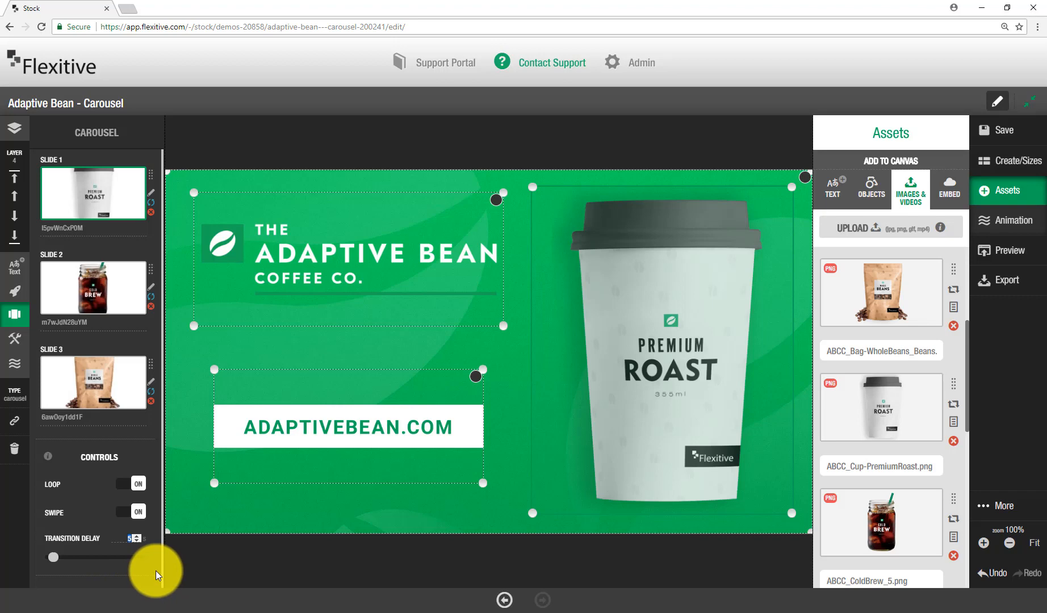
click(15, 129)
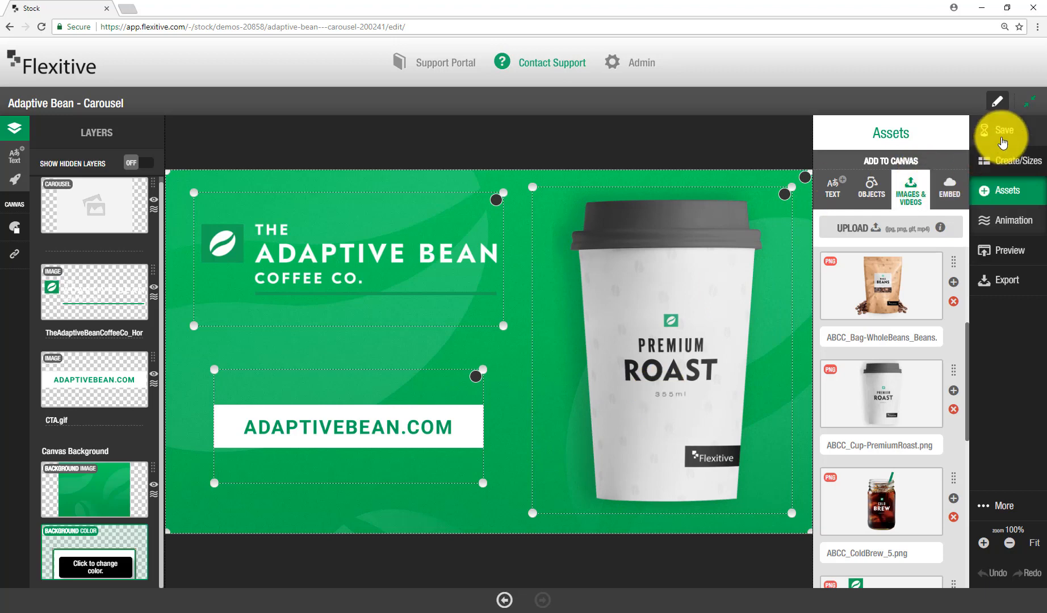
Save the design and list all Fullscreen Landscape sizes, not only active ones
click(1005, 133)
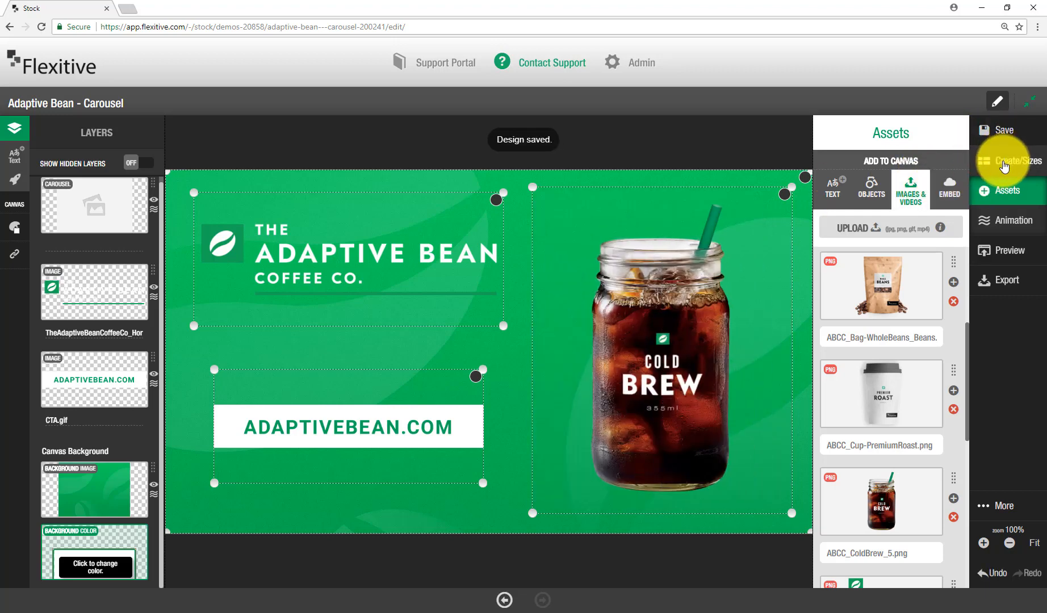
click(1014, 161)
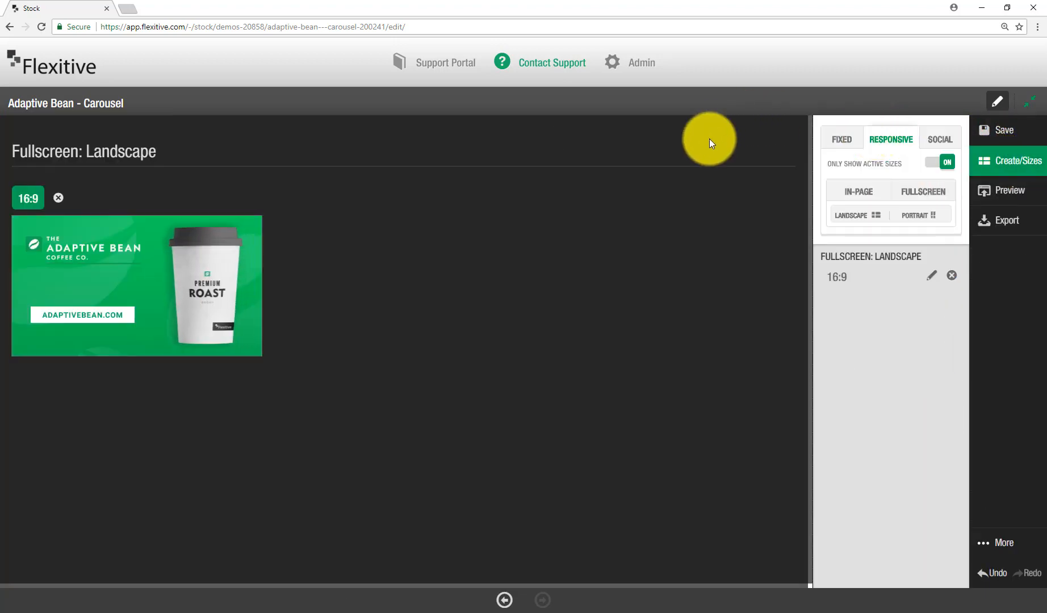
click(942, 162)
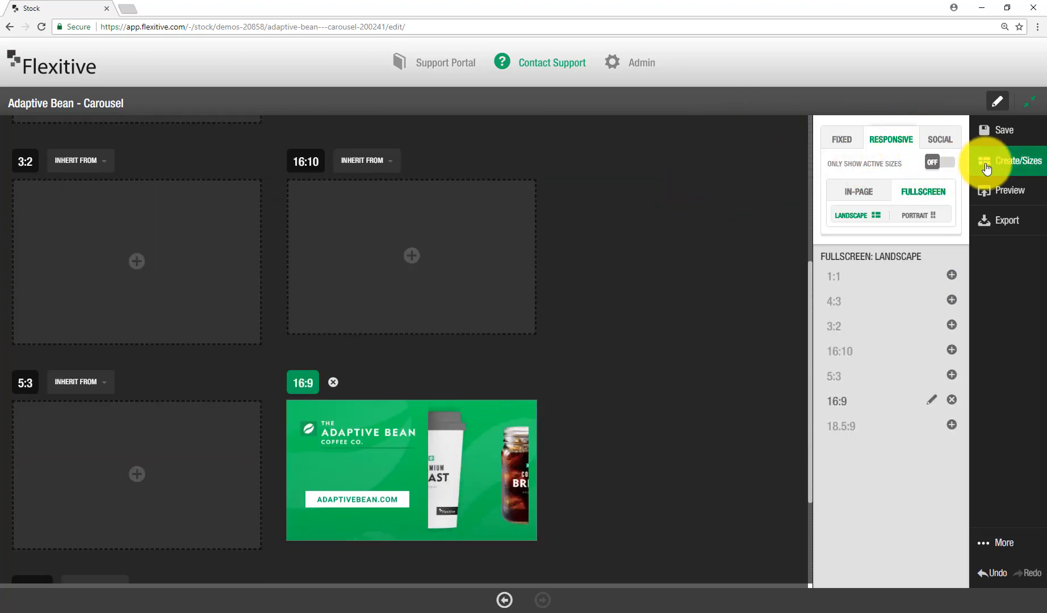
click(1014, 160)
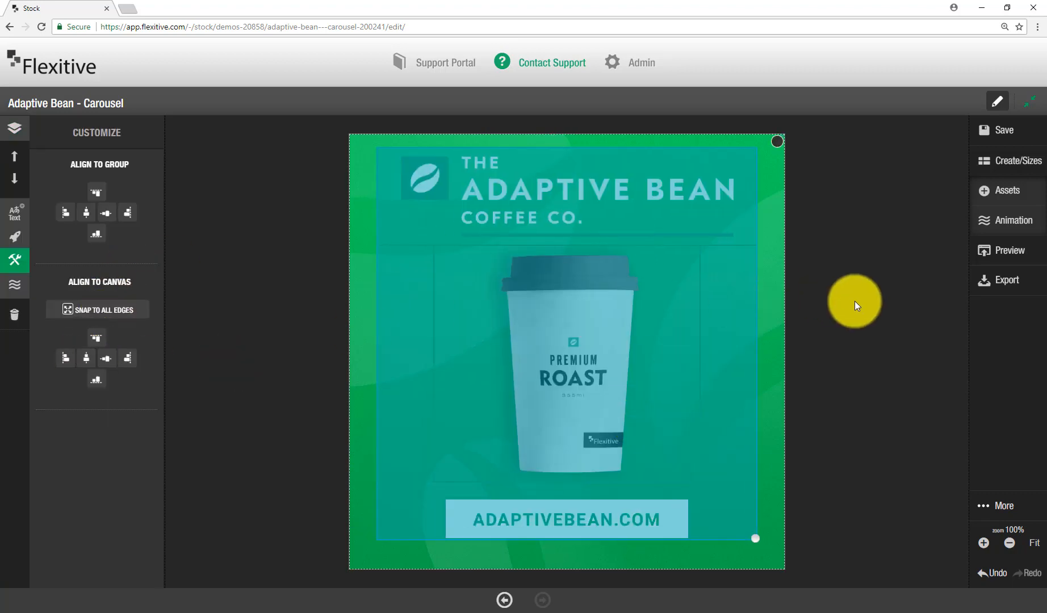
click(1012, 161)
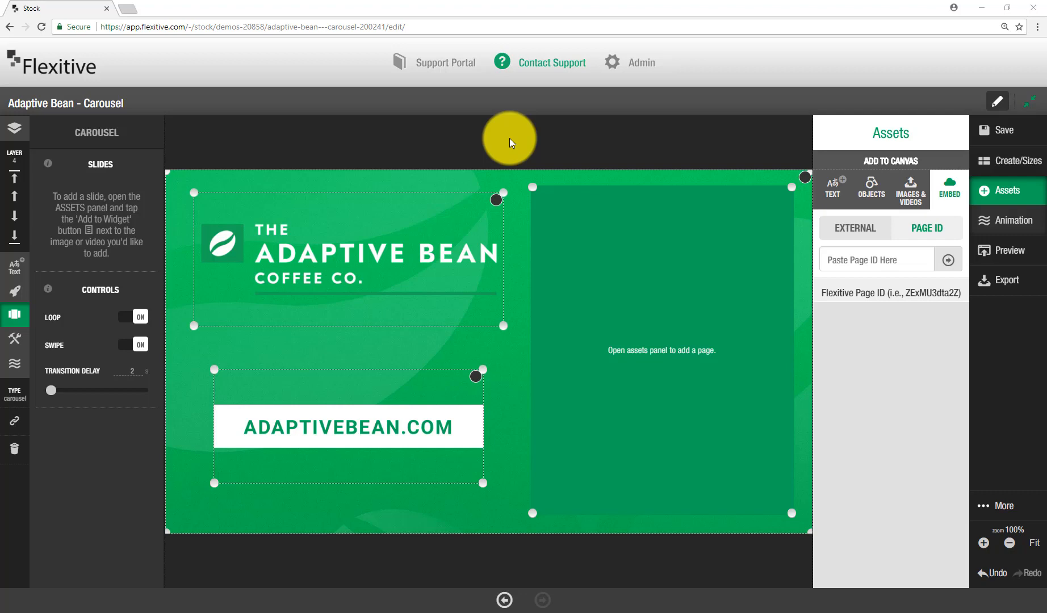
mouse_move(833, 190)
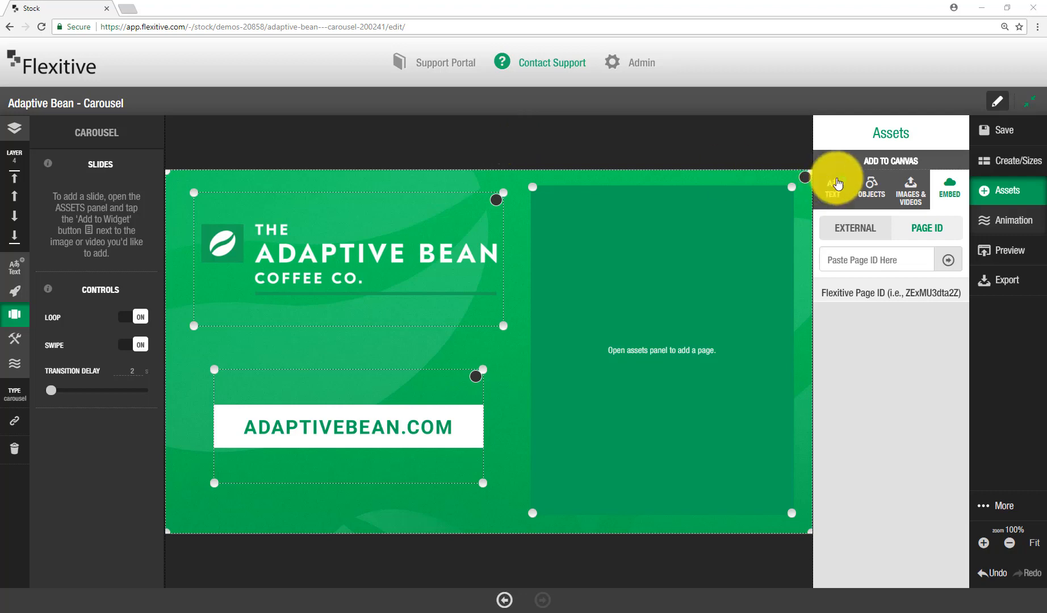
mouse_move(881, 328)
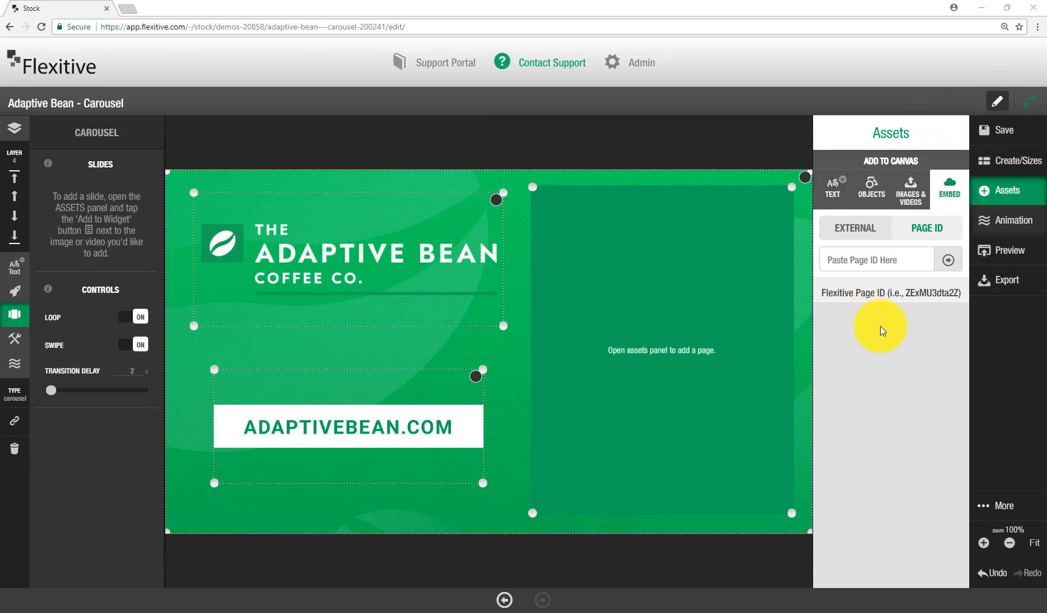
mouse_move(881, 303)
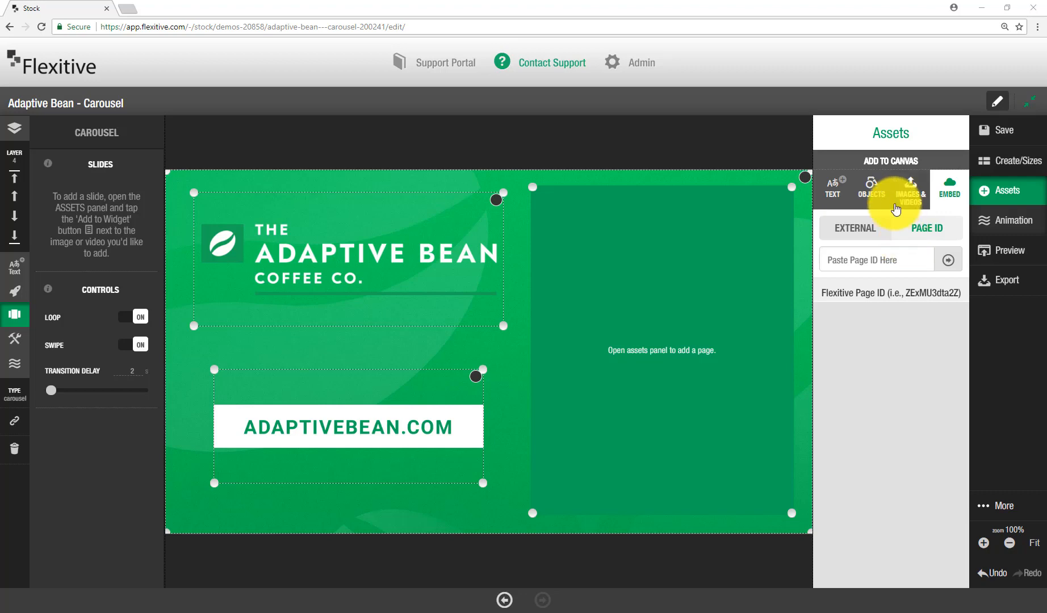
mouse_move(880, 343)
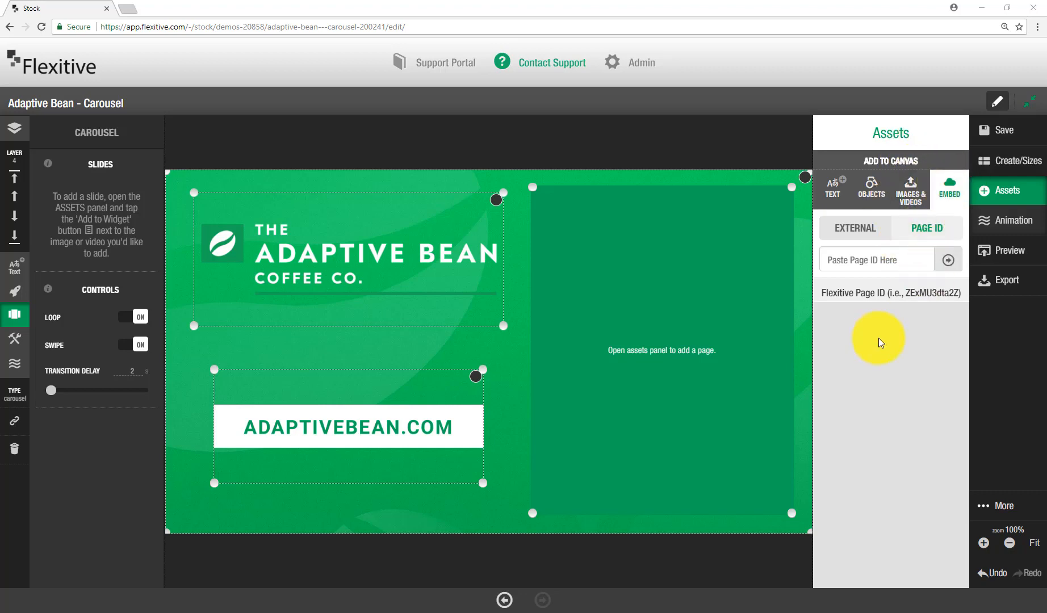
mouse_move(908, 139)
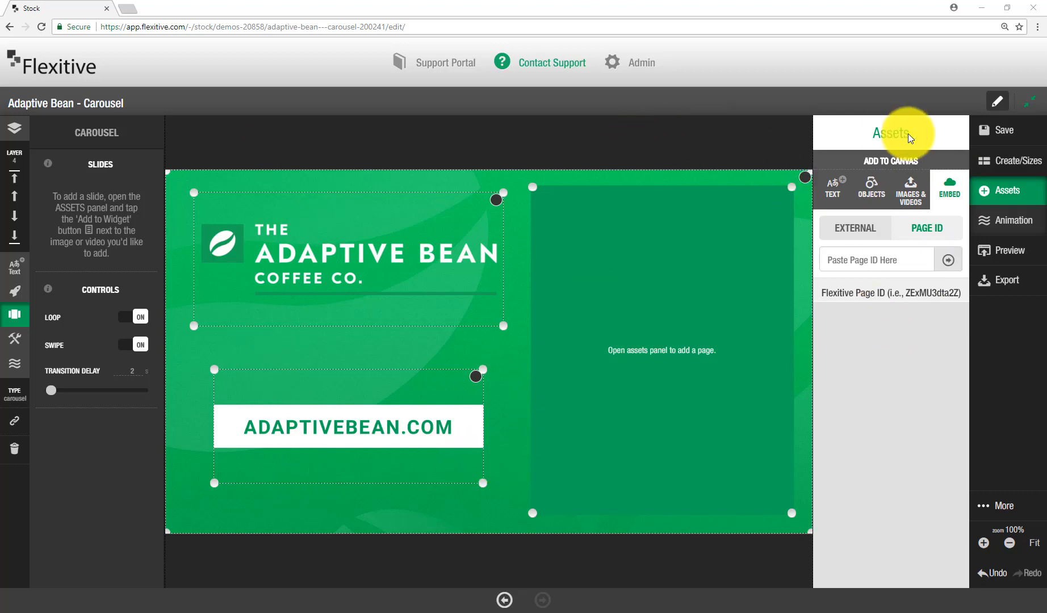
Open the Creative Library and embed the Cold Brew and Coffee Cup pages by page ID
click(1032, 101)
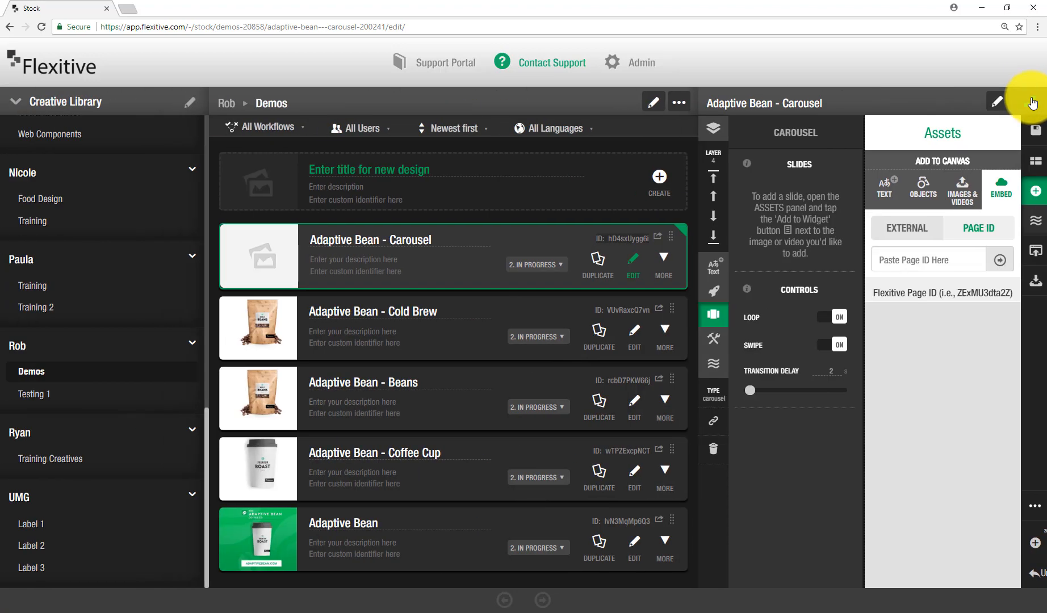
mouse_move(246, 309)
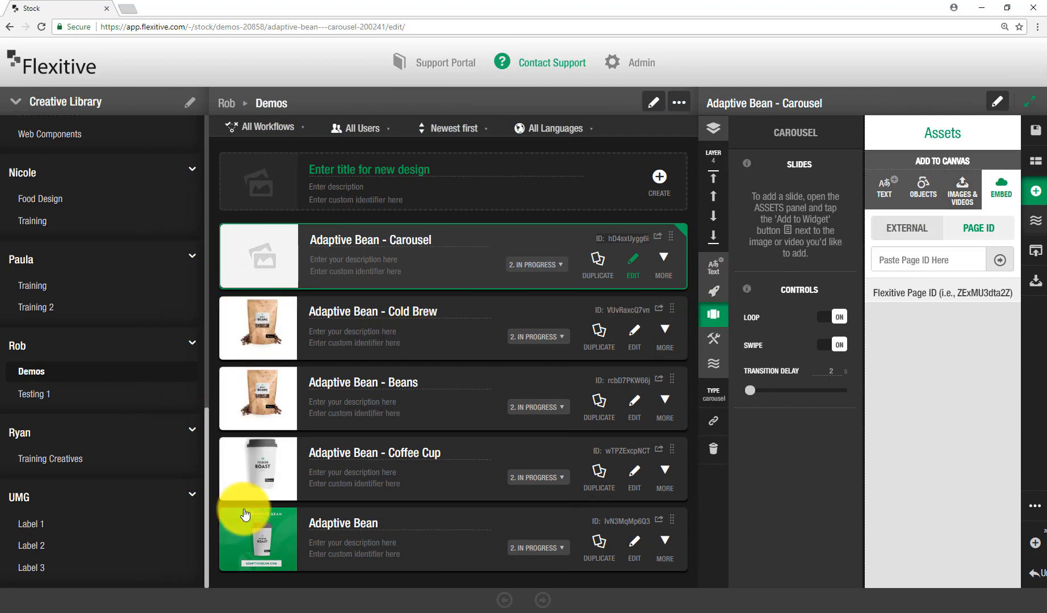
mouse_move(268, 480)
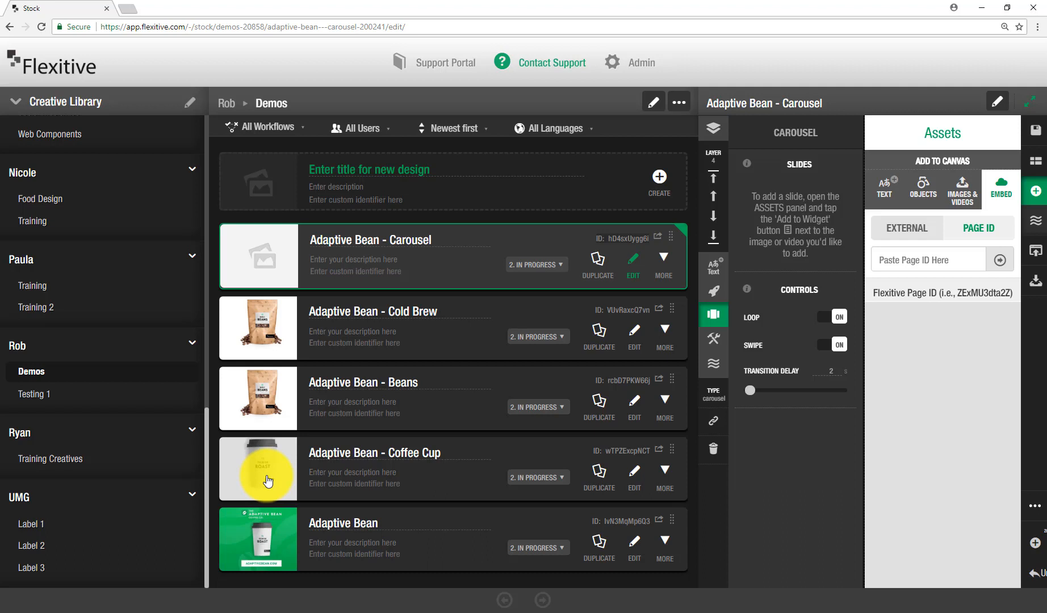
mouse_move(794, 269)
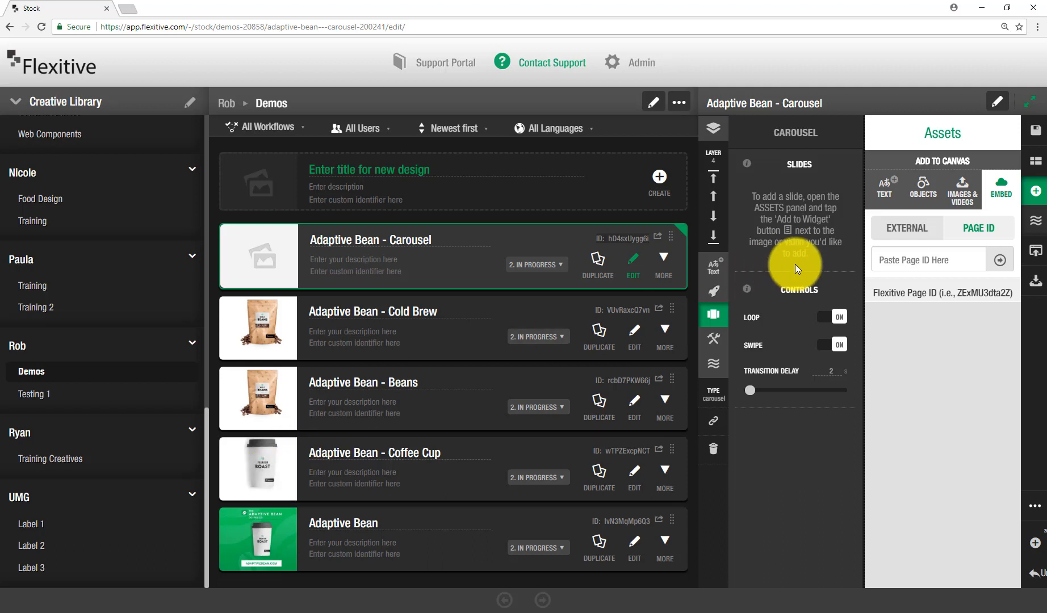
mouse_move(631, 320)
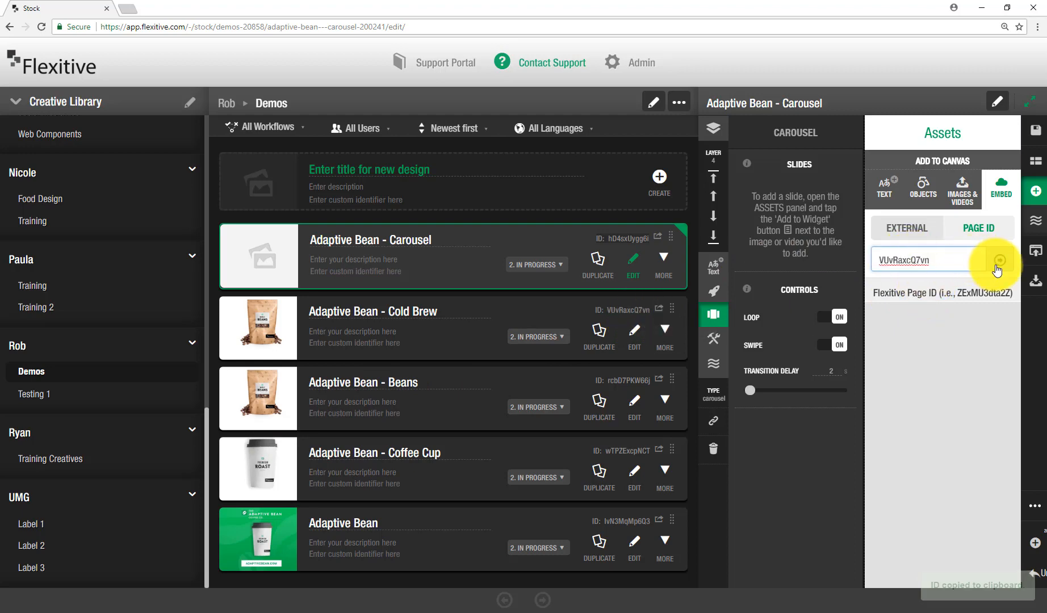
click(999, 260)
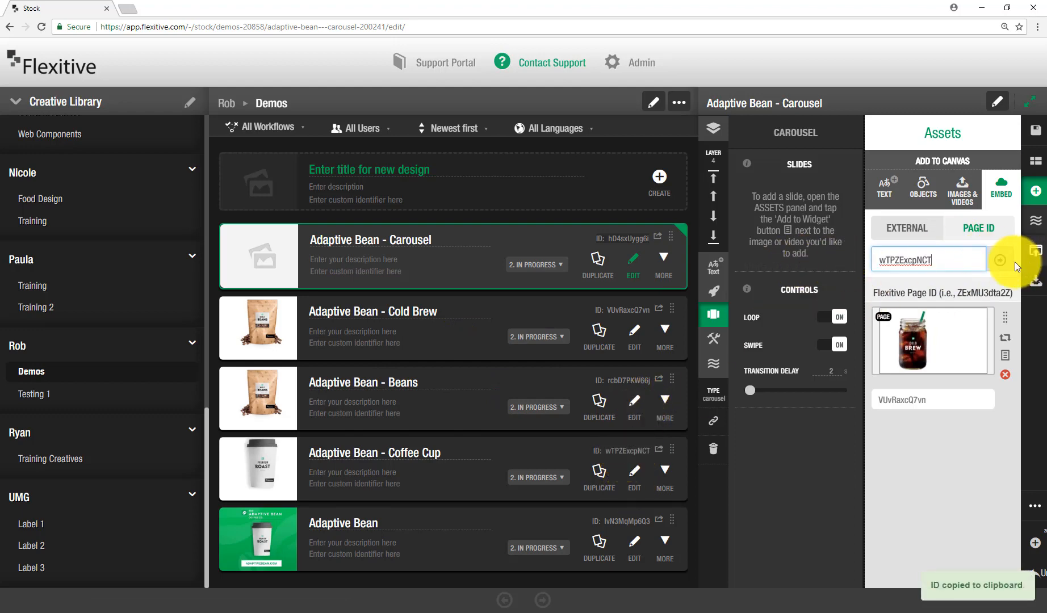
click(1000, 259)
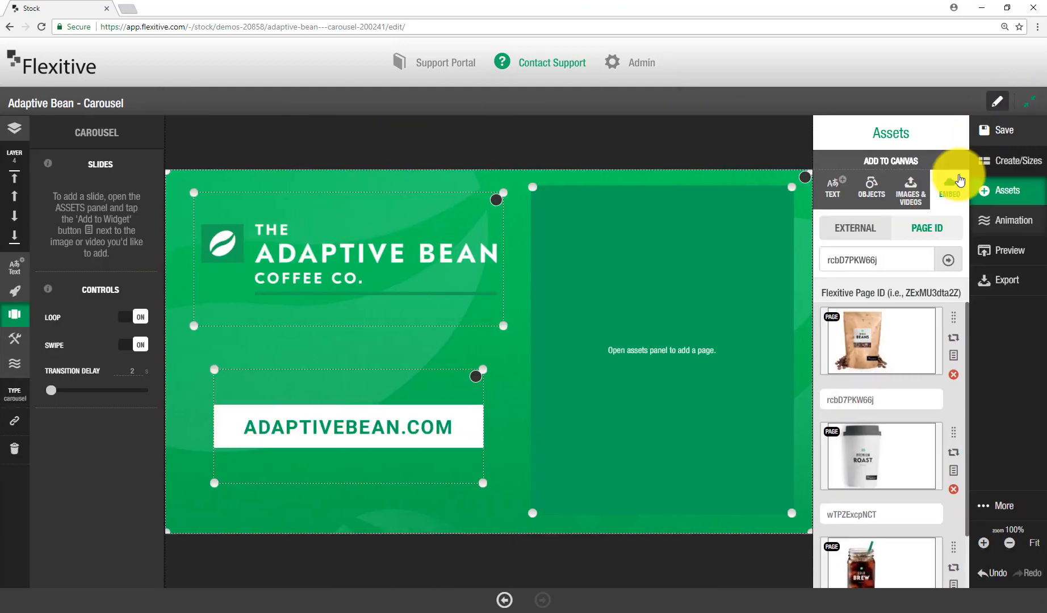
Add the embedded Coffee Cup, Cold Brew and Beans pages as carousel Slides 1–3
scroll(down, 3)
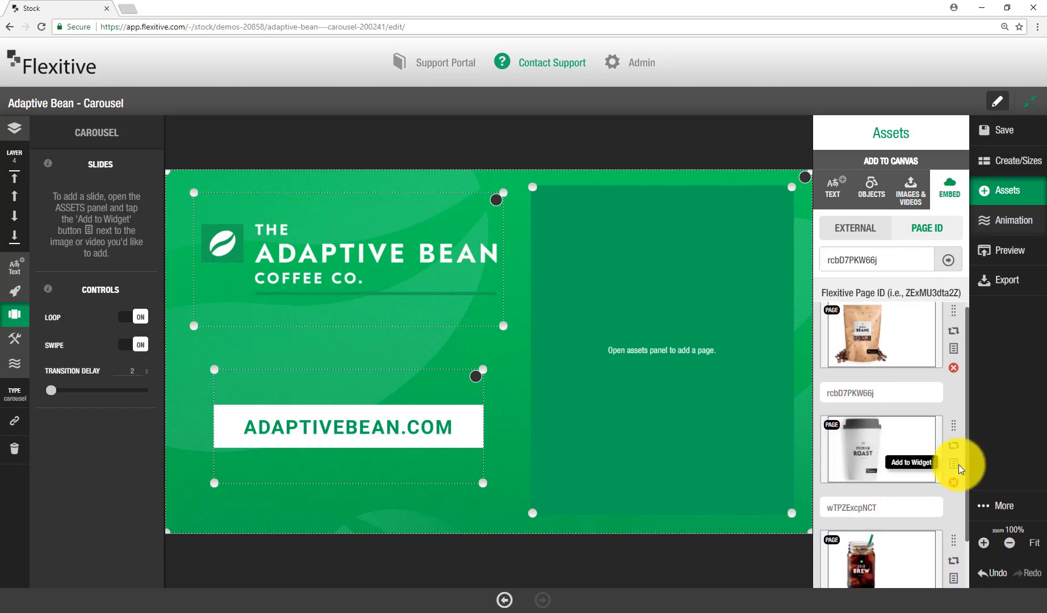
click(954, 463)
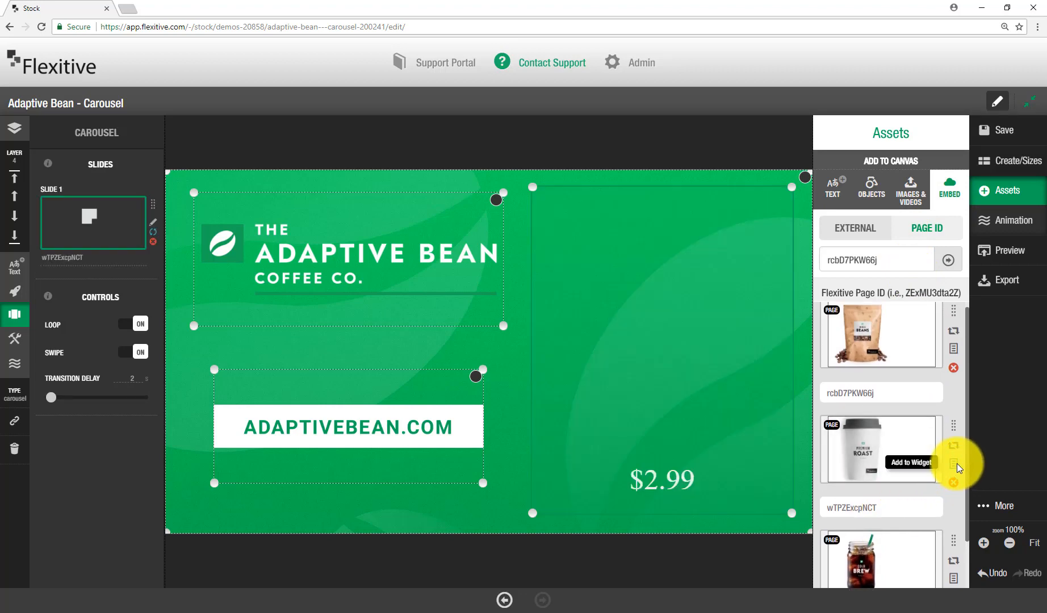
click(953, 464)
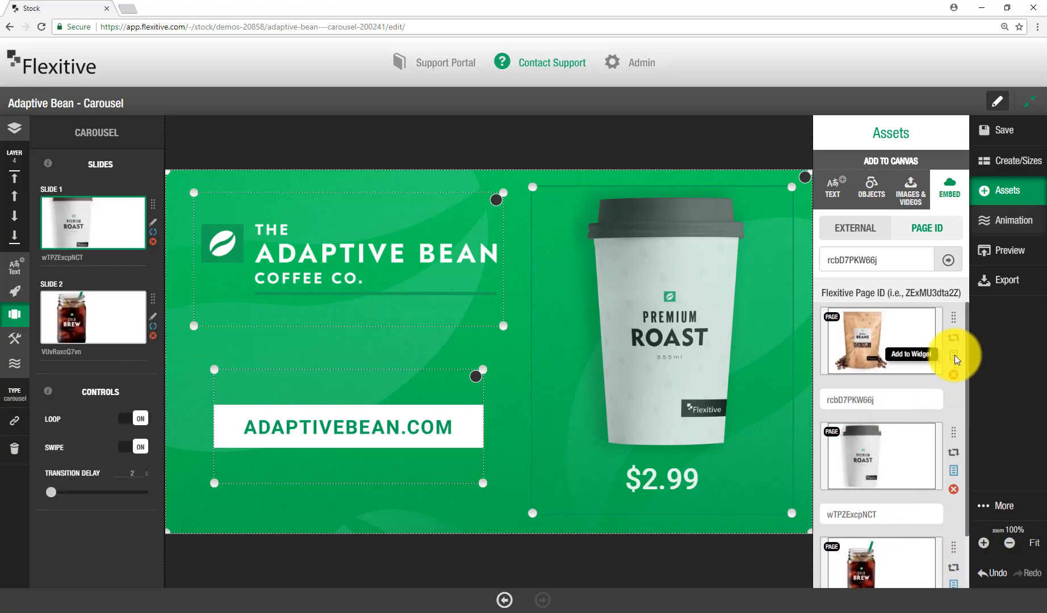
click(954, 341)
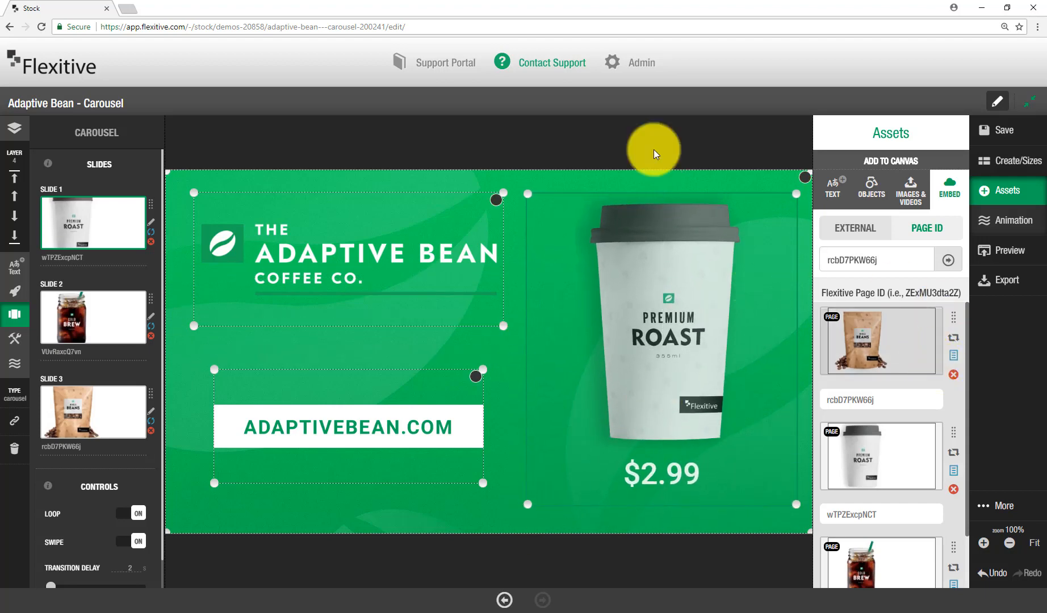
Reorder the carousel slides to Beans, Coffee Cup, Cold Brew and show the banner's responsive sizes
click(15, 128)
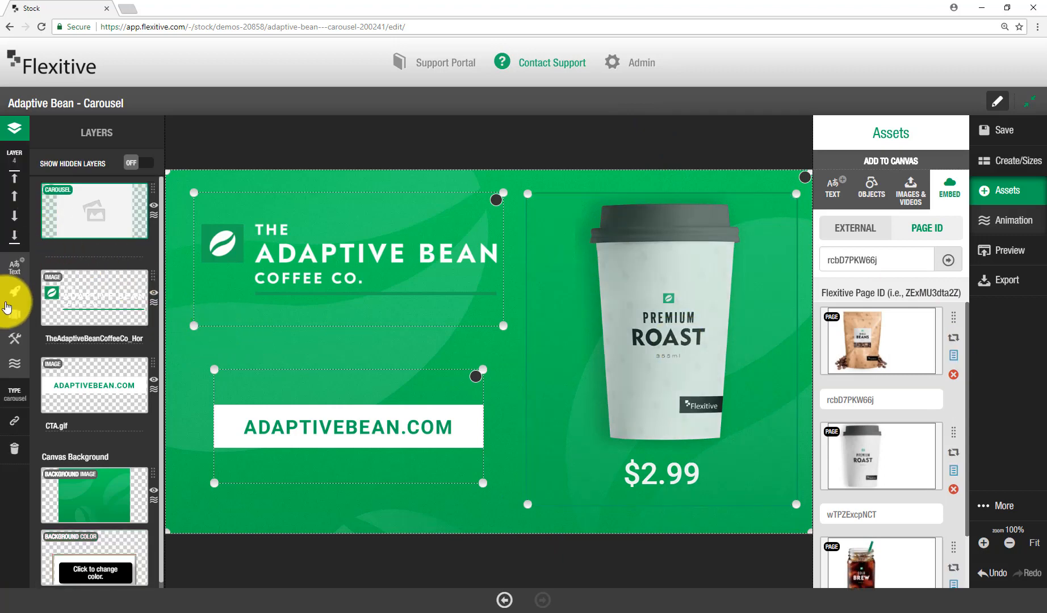
click(14, 315)
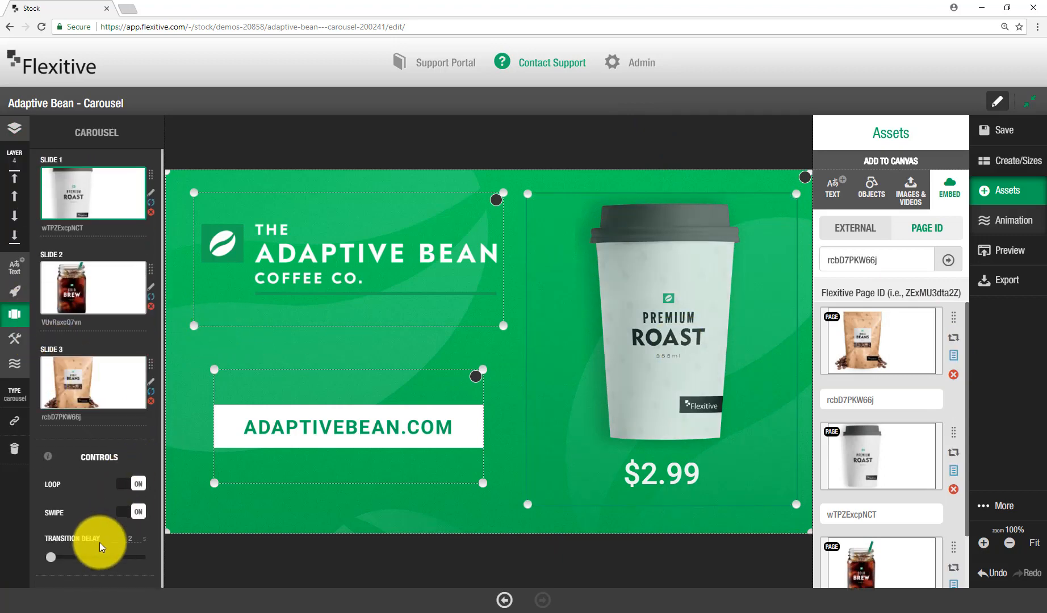
mouse_move(94, 395)
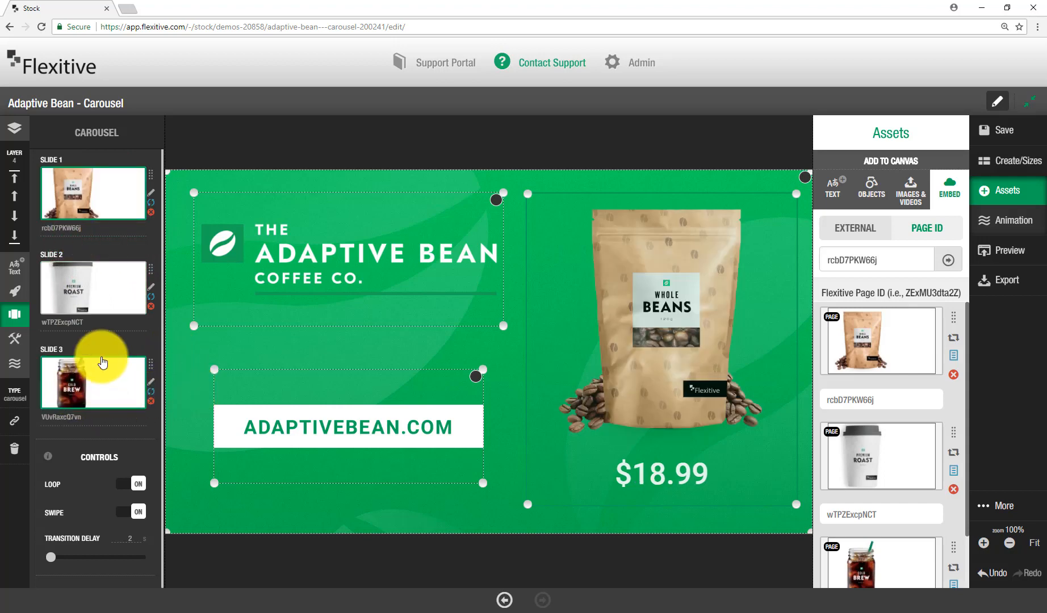
click(1014, 161)
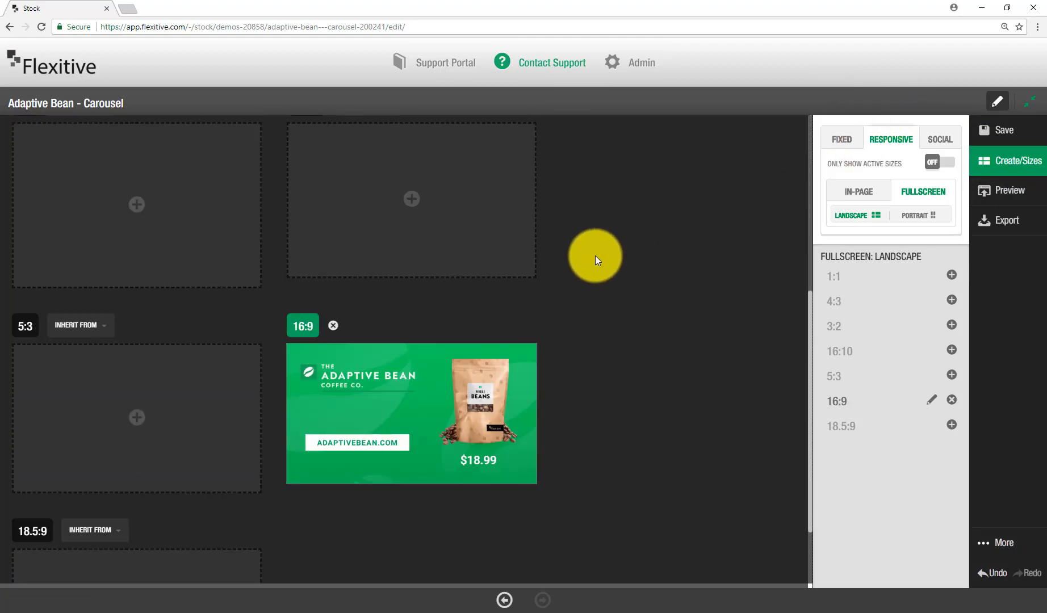
Activate all Landscape fullscreen sizes, then all Portrait fullscreen sizes, for the banner
click(952, 375)
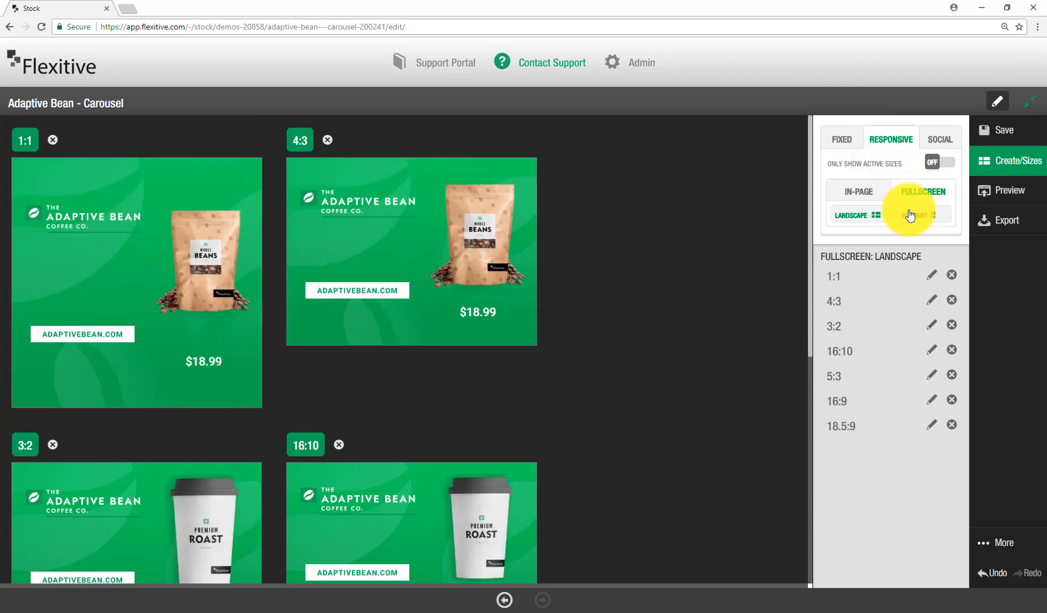
click(918, 215)
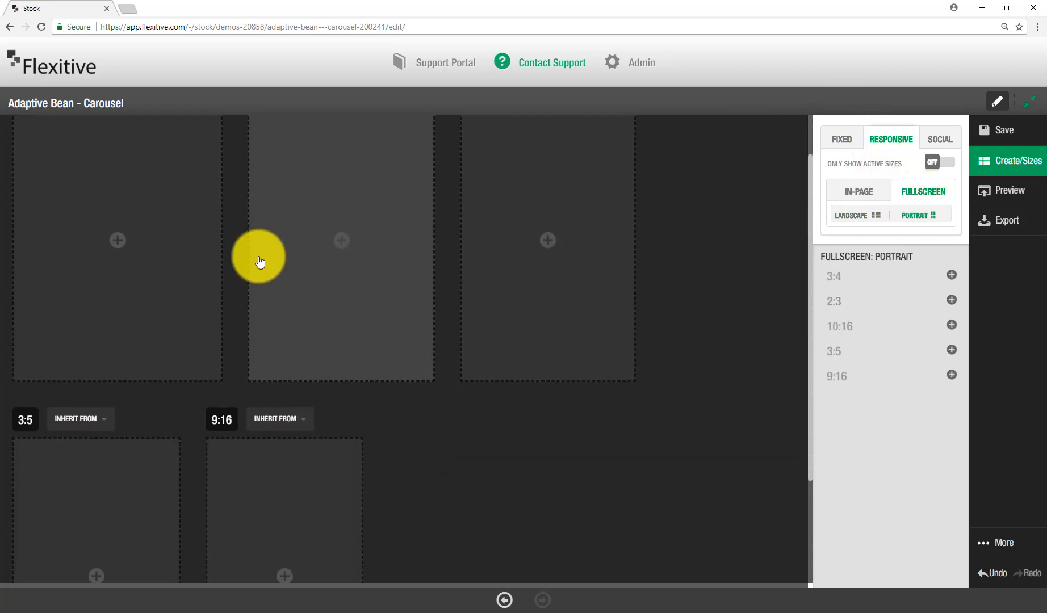
click(951, 275)
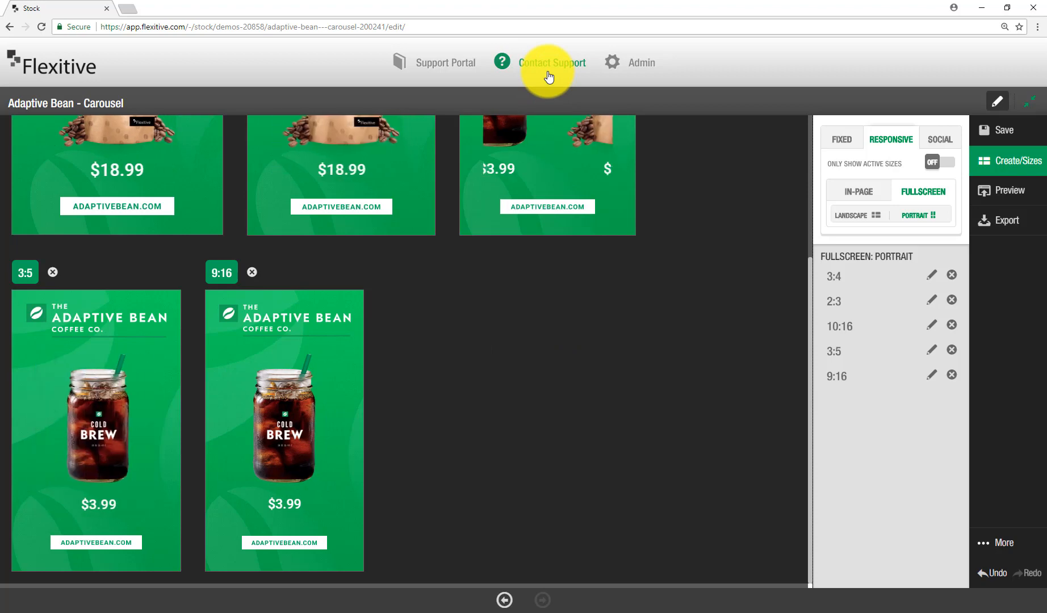
Open Help & Support and search the knowledge base for "carousel"
click(552, 62)
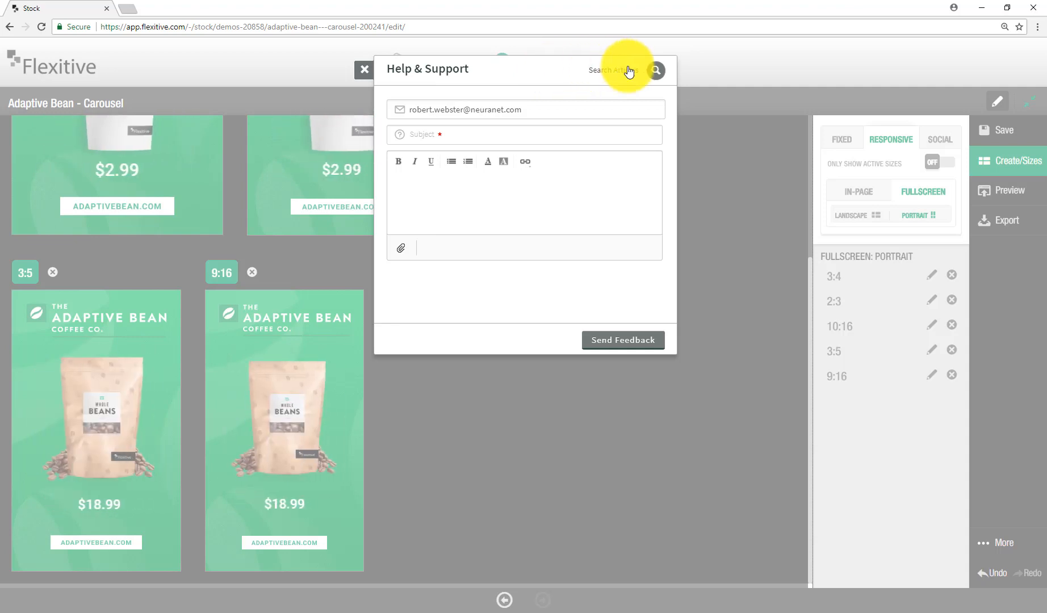
click(655, 71)
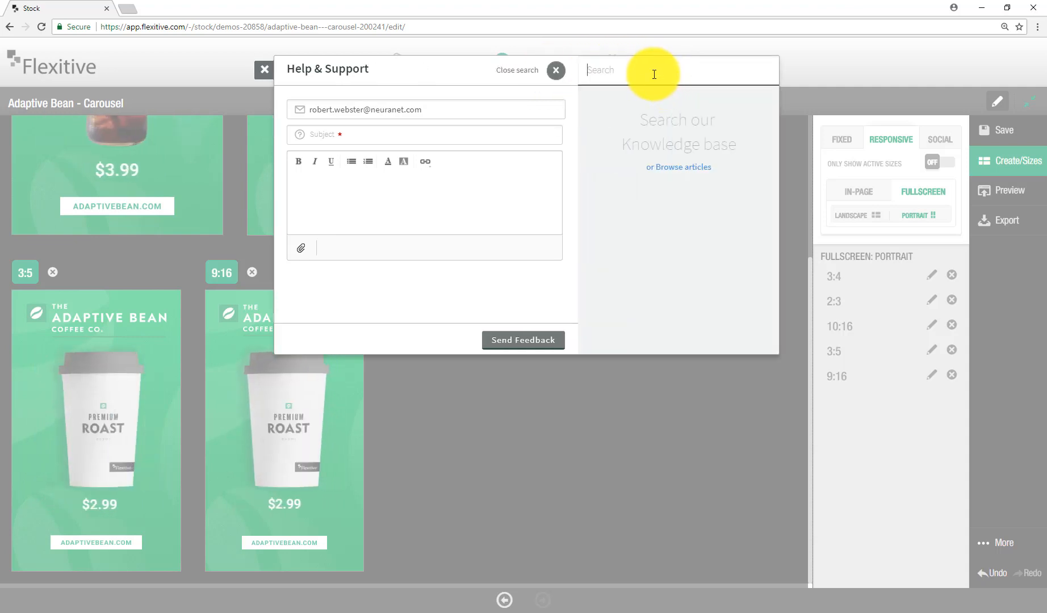
text(carousel)
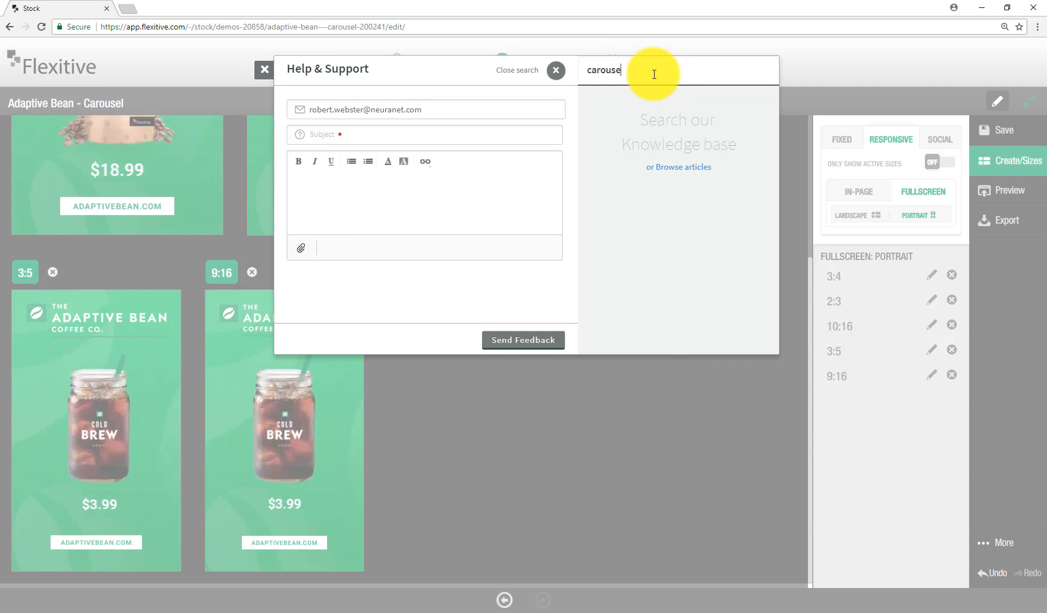